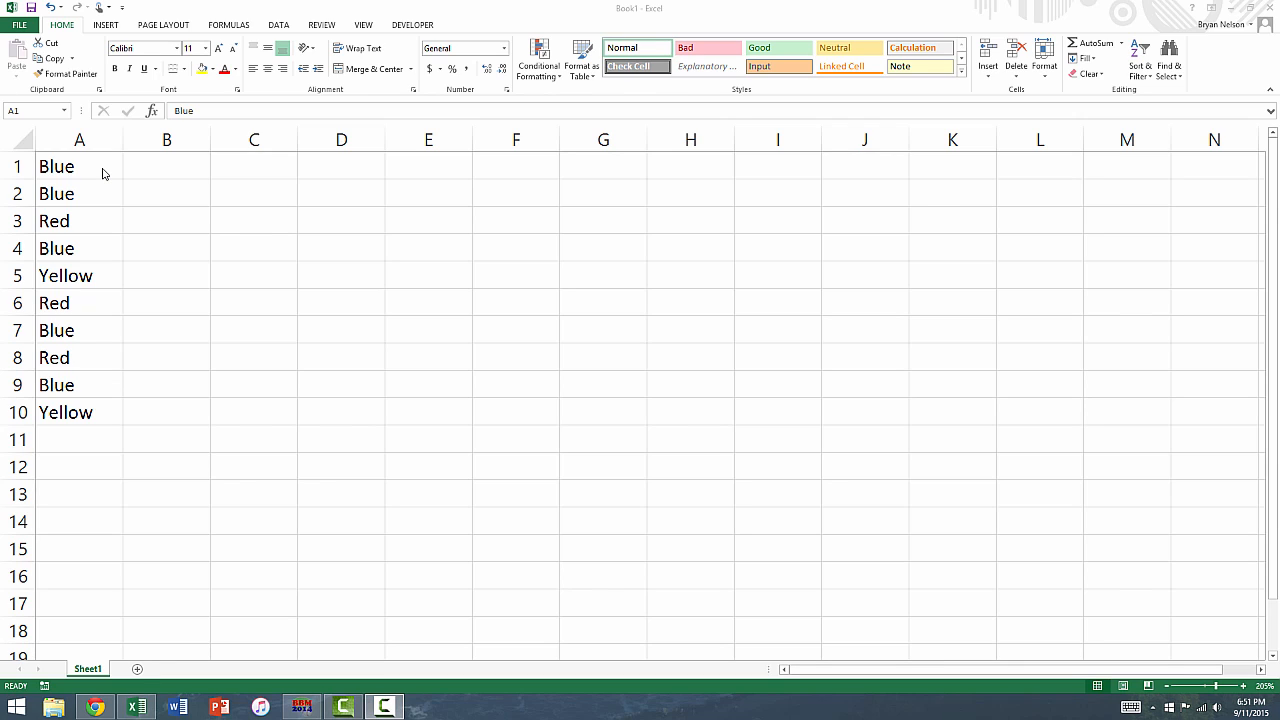
Step: Type the colour labels Blue, Red and Yellow into C1:C3, then select D1
{"action": "left_click", "coordinate": [79, 166]}
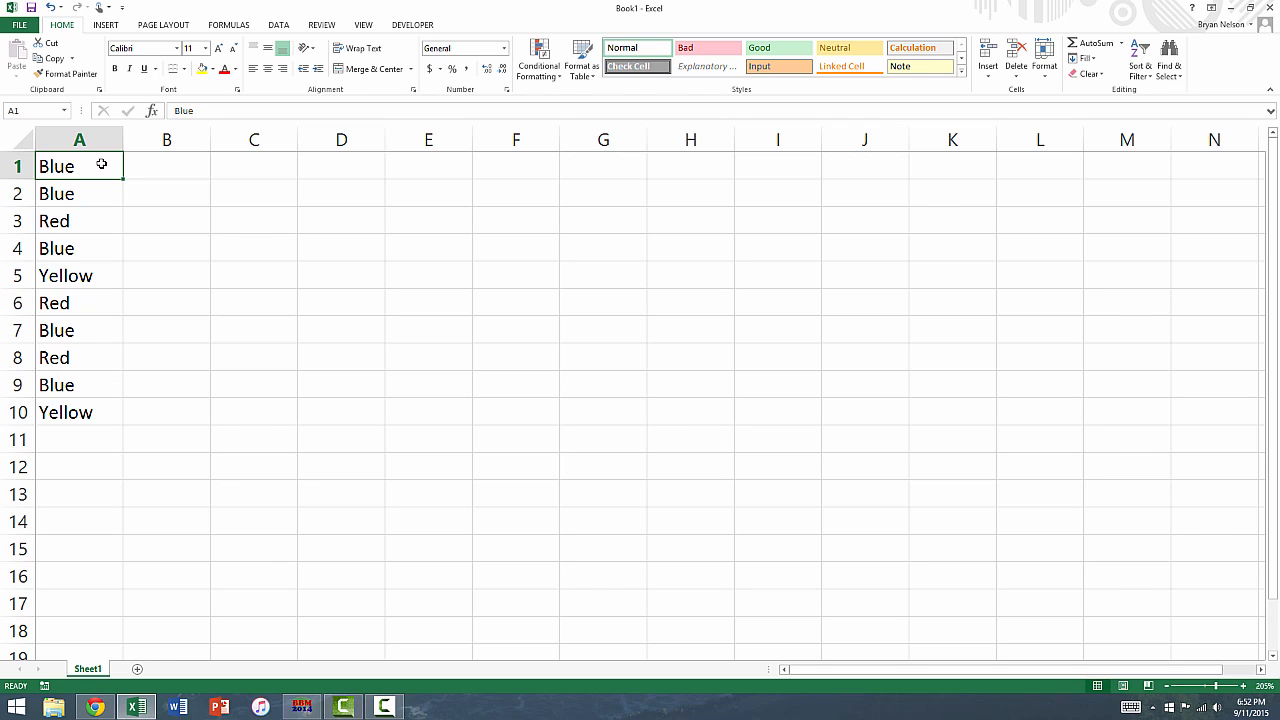
{"action": "mouse_move", "coordinate": [91, 228]}
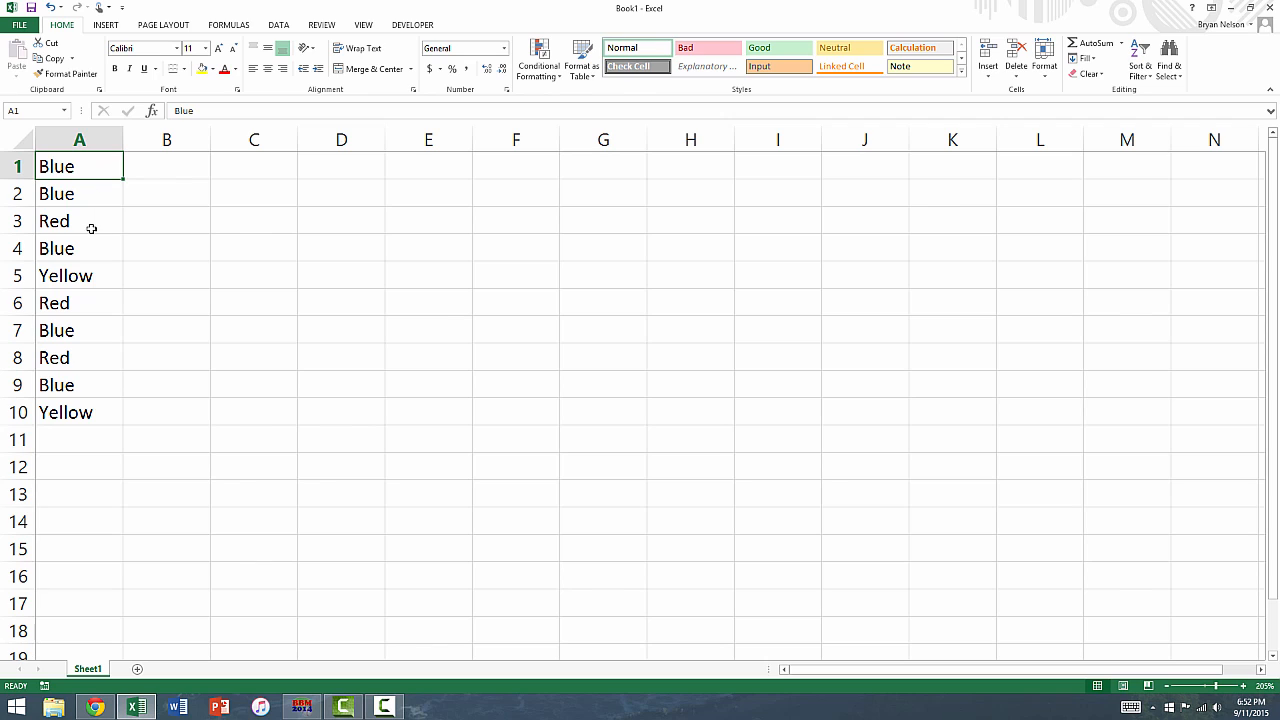
{"action": "left_click", "coordinate": [79, 275]}
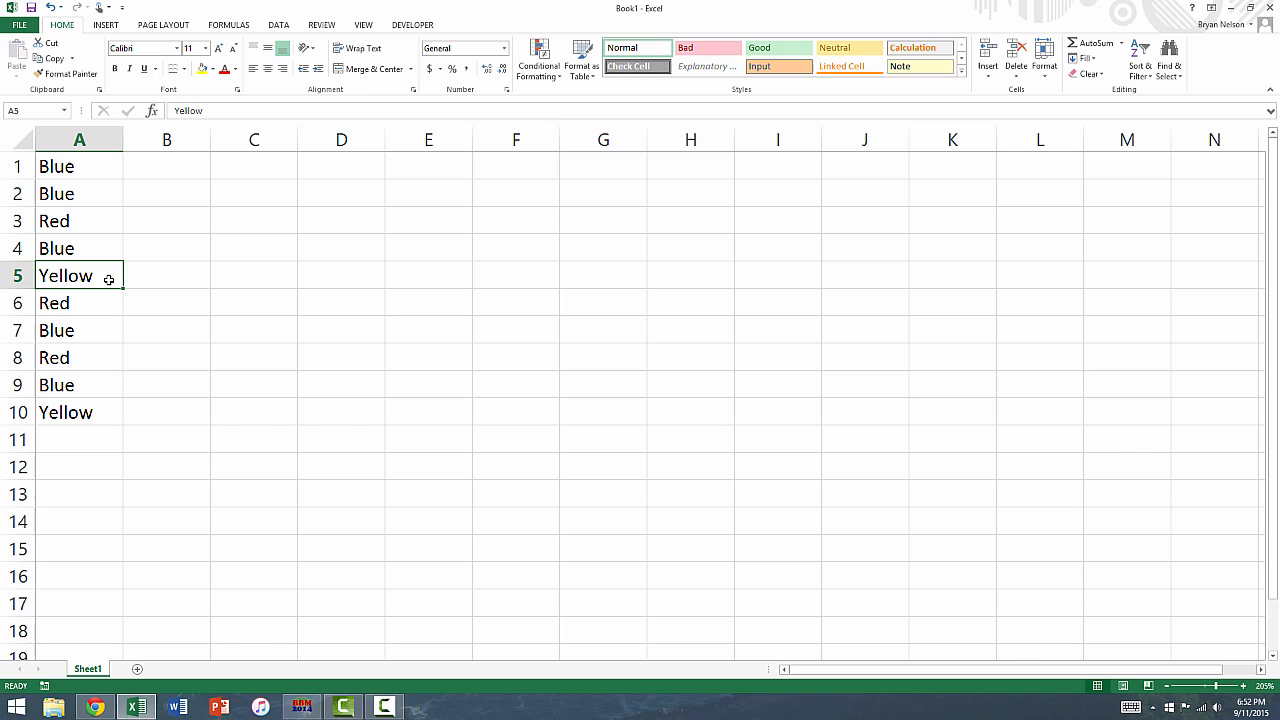
{"action": "mouse_move", "coordinate": [247, 174]}
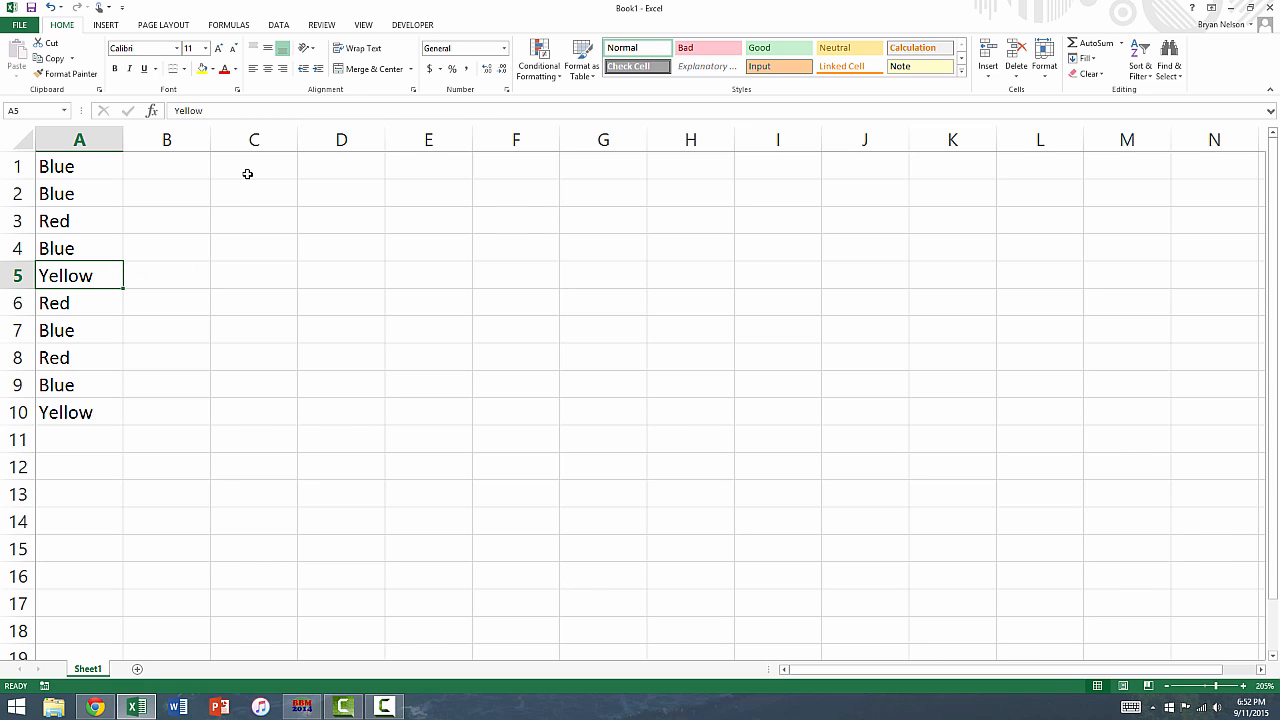
{"action": "type", "text": "Blue"}
{"action": "left_click", "coordinate": [254, 220]}
{"action": "type", "text": "Yellow"}
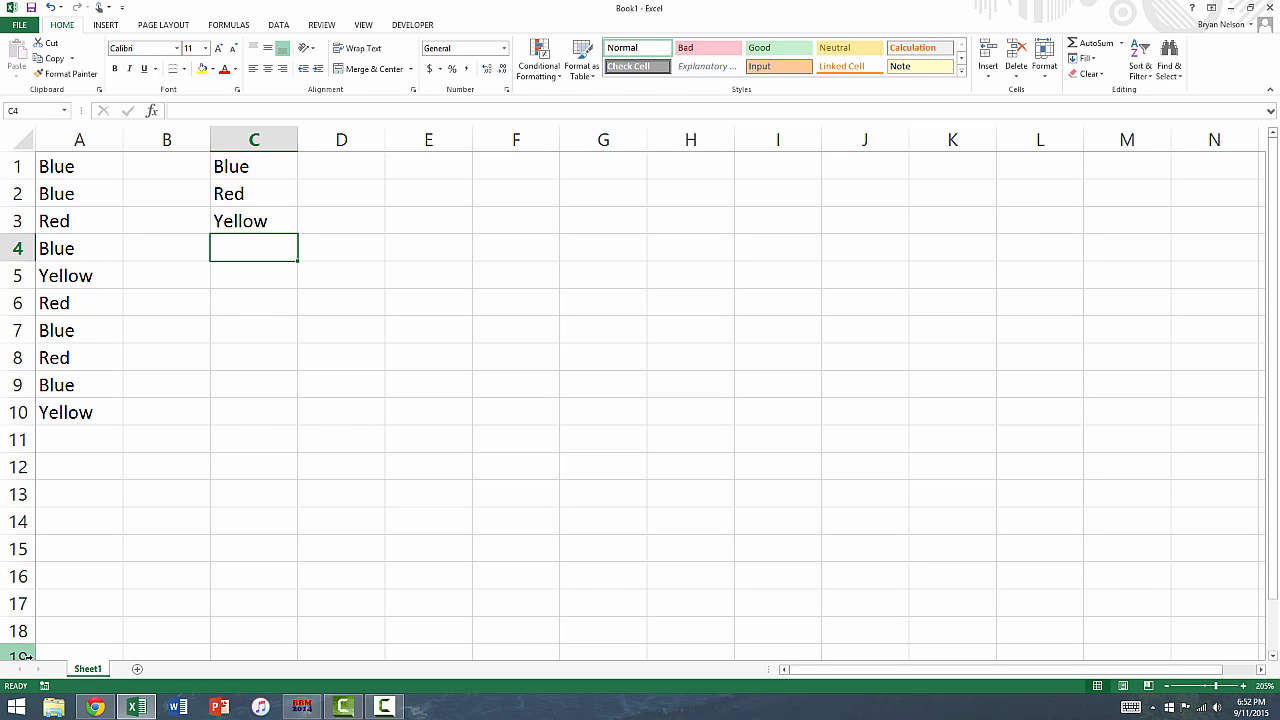
{"action": "mouse_move", "coordinate": [331, 165]}
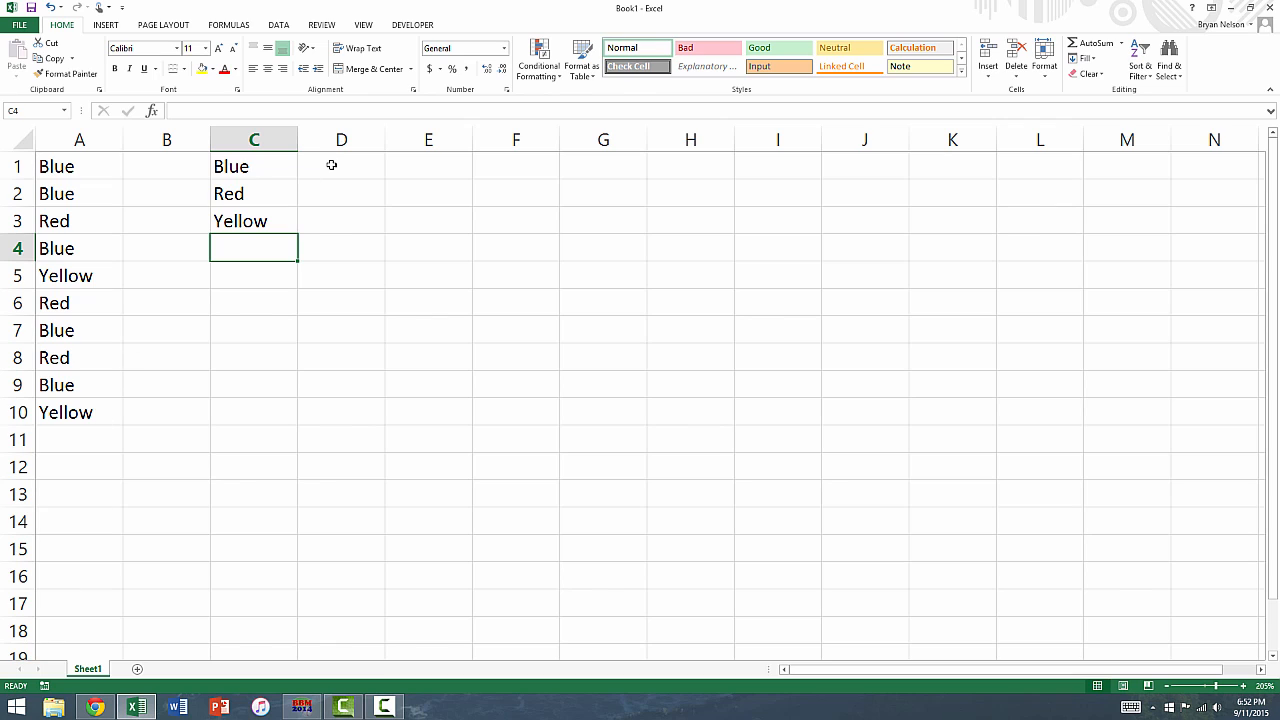
{"action": "left_click", "coordinate": [341, 166]}
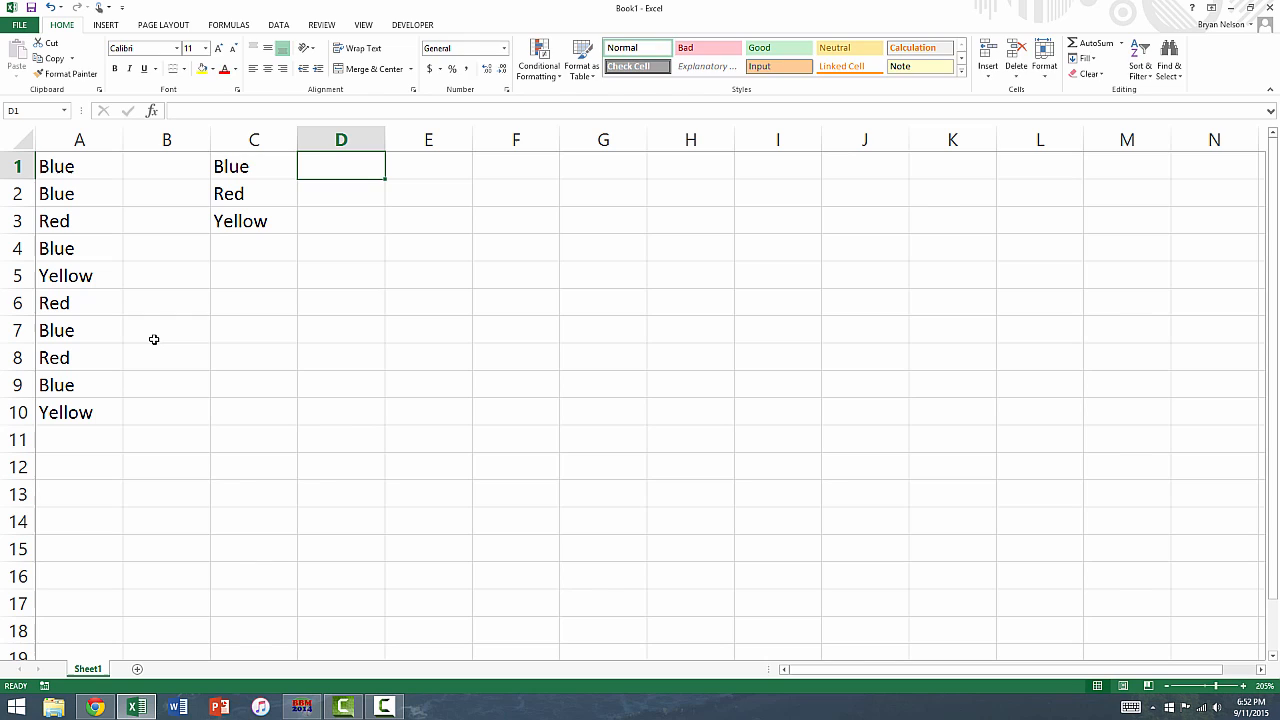
Step: Enter =COUNTIF(A:A,C1) in D1 so it counts Blue, returning 5
{"action": "type", "text": "=c"}
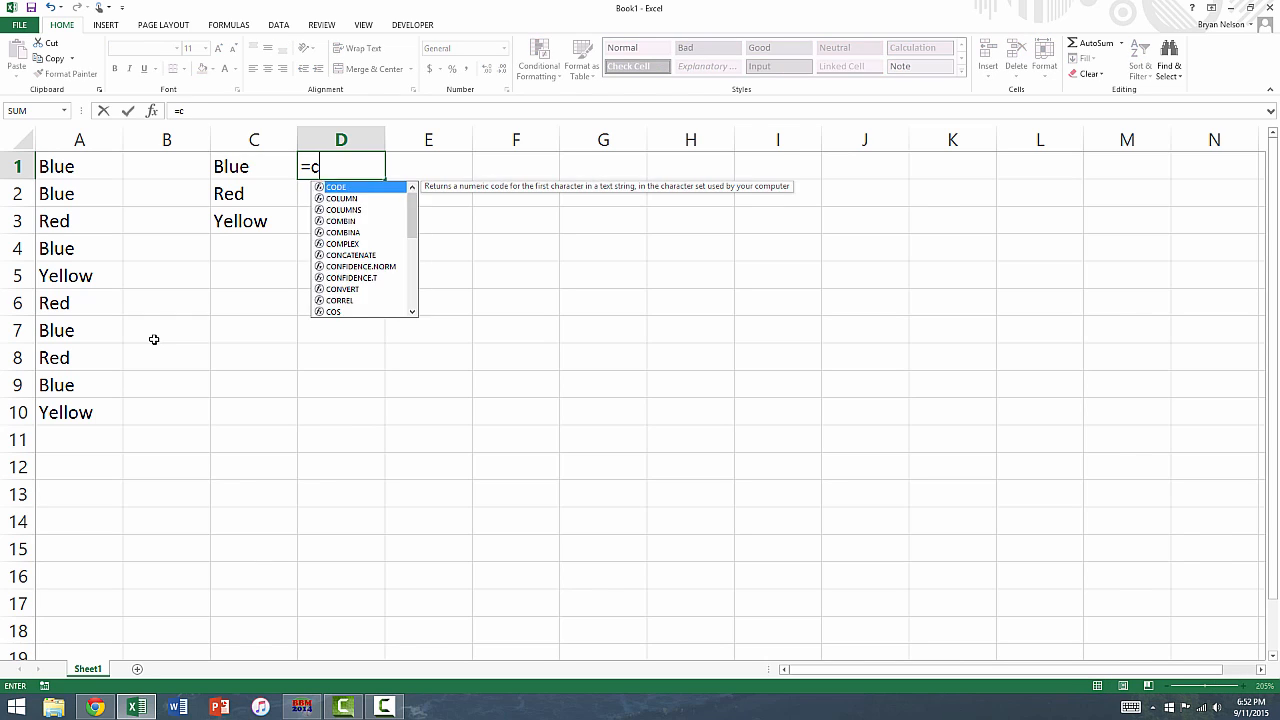
{"action": "type", "text": "ountif(A:A"}
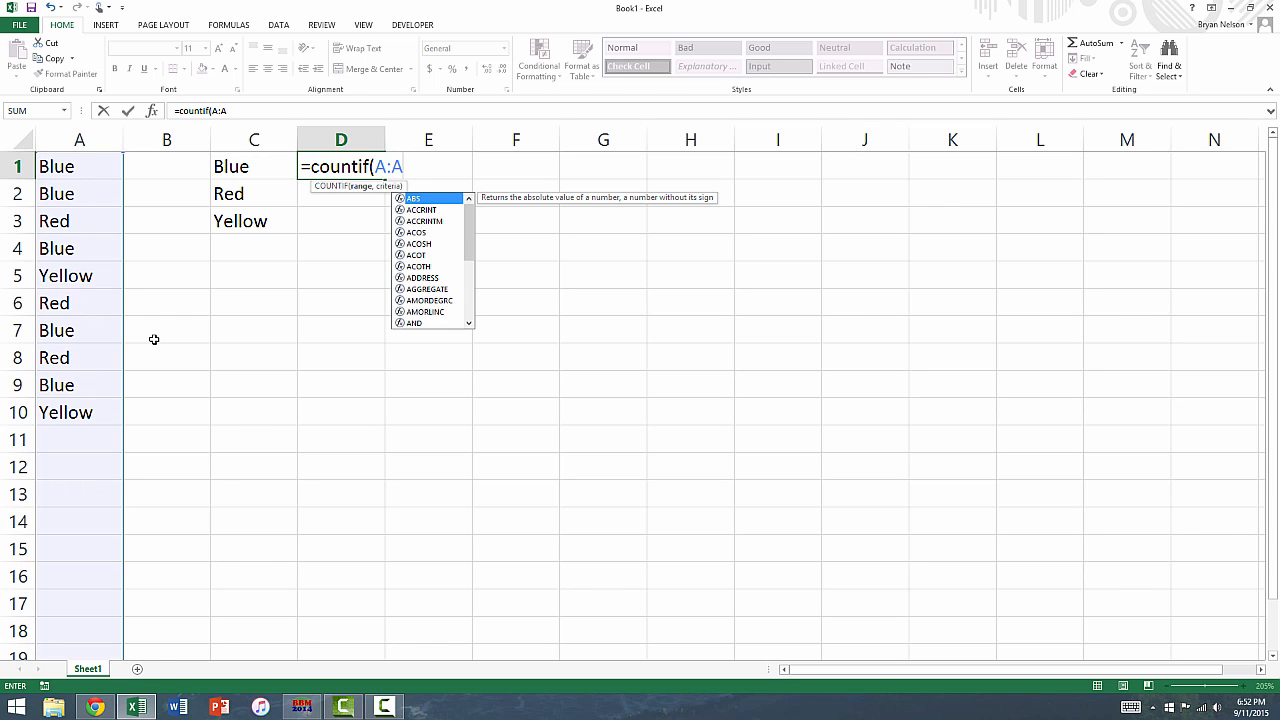
{"action": "type", "text": ","}
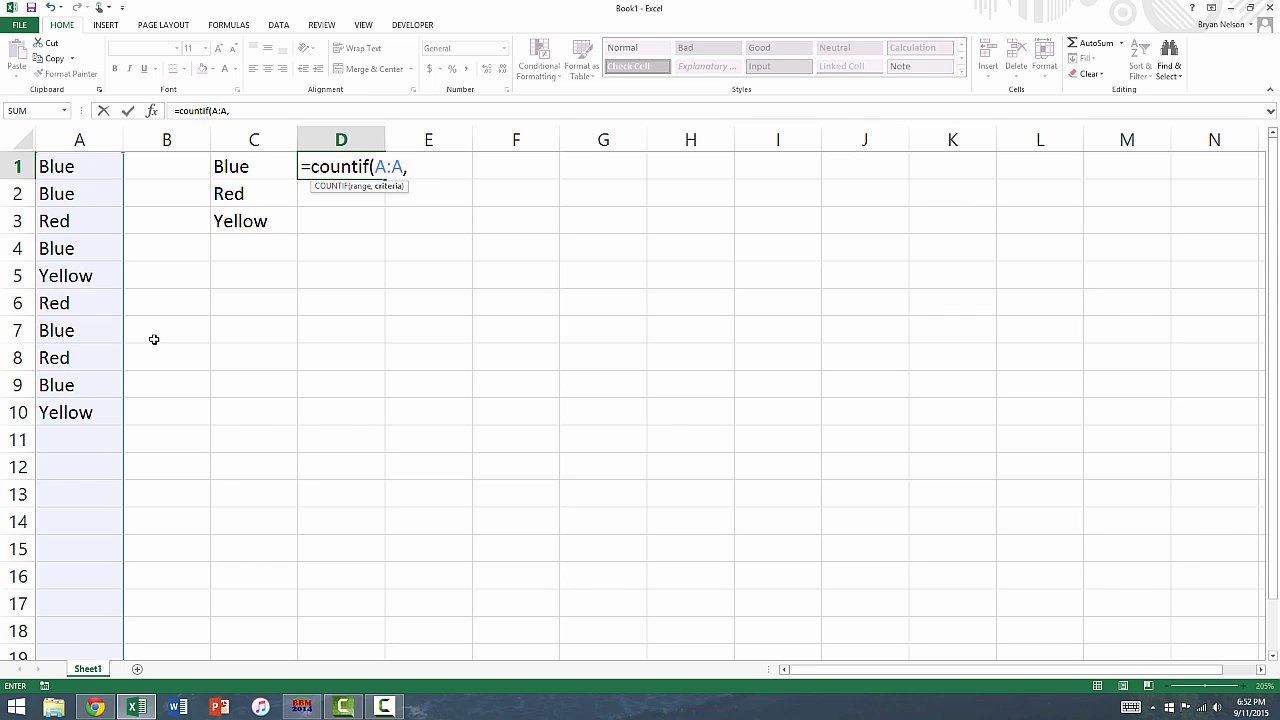
{"action": "mouse_move", "coordinate": [273, 164]}
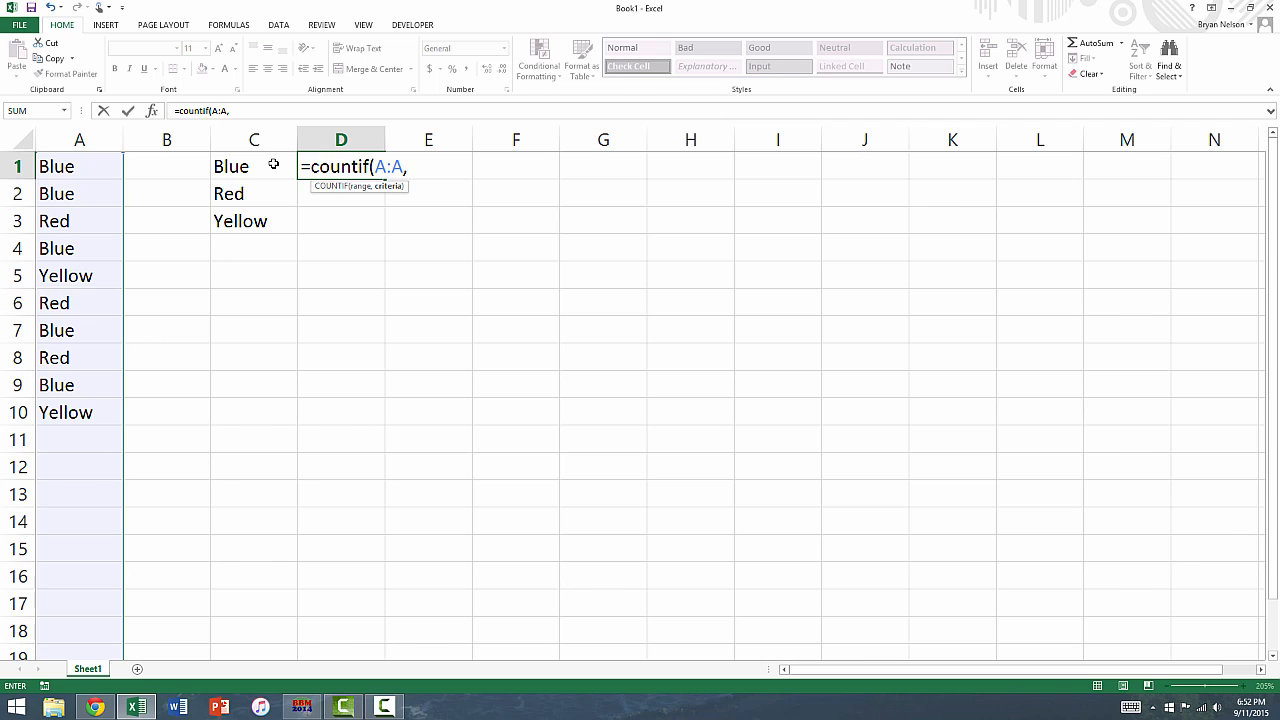
{"action": "type", "text": "C"}
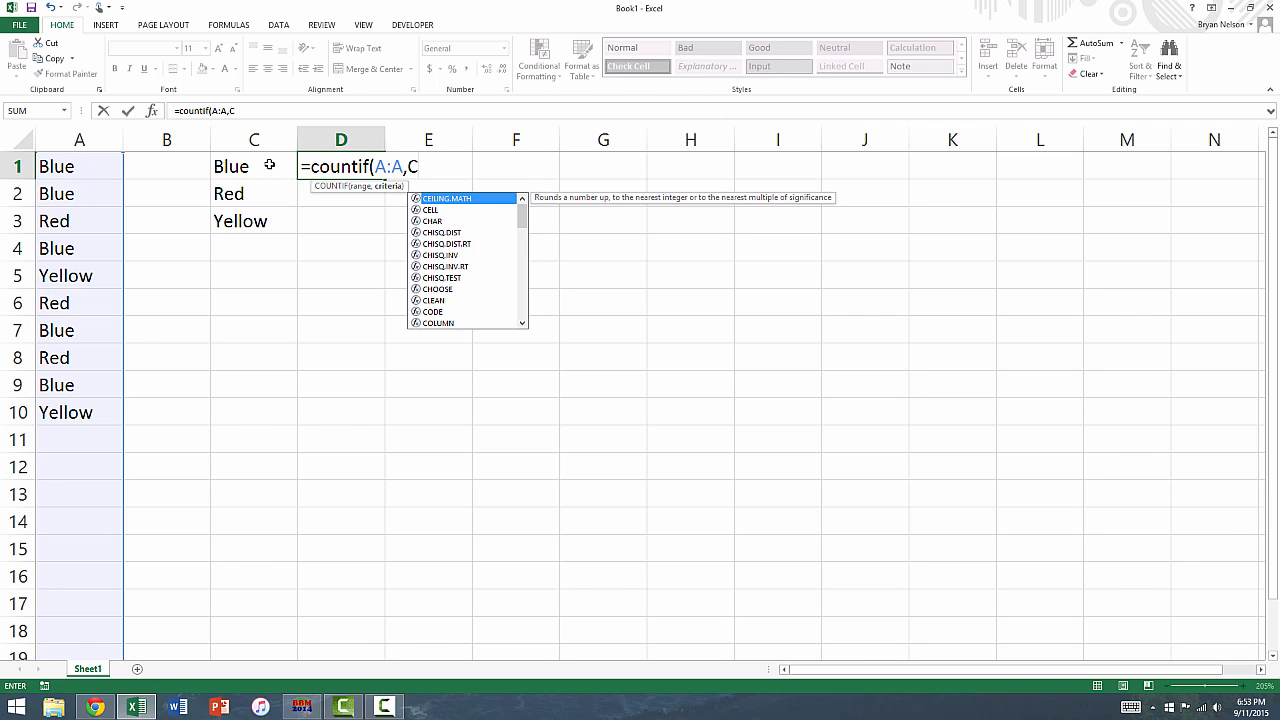
{"action": "left_click", "coordinate": [253, 166]}
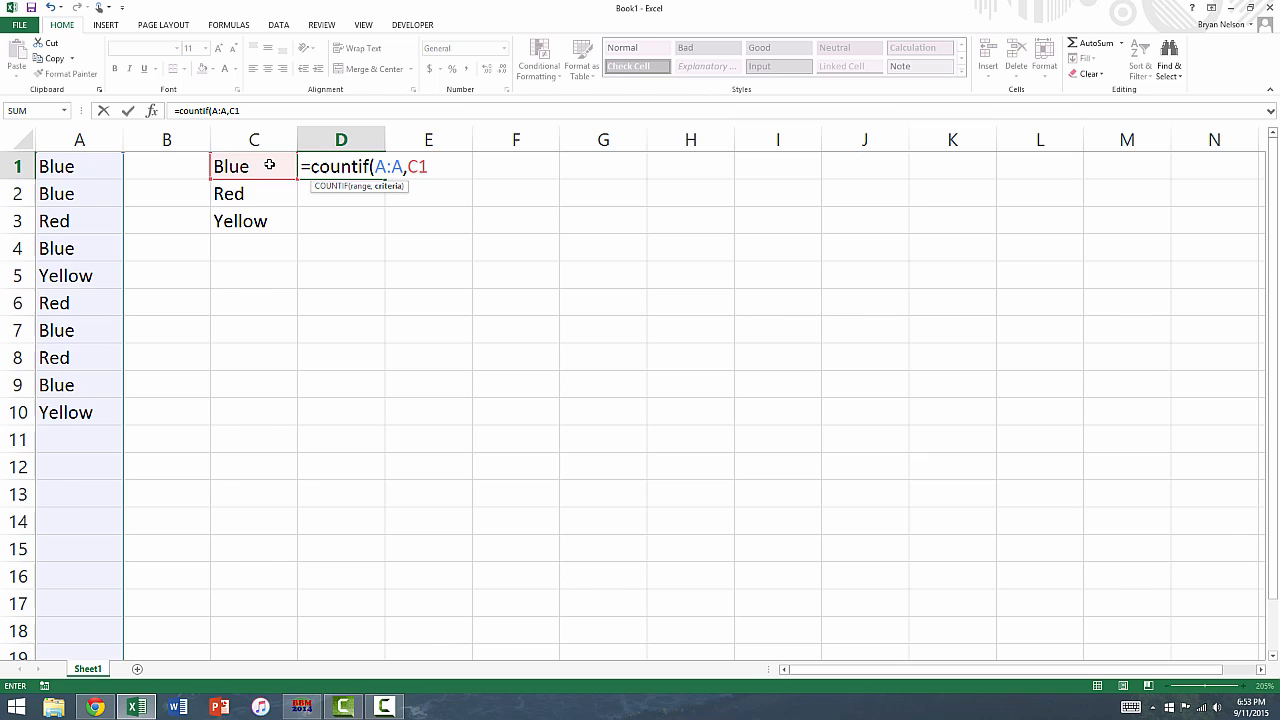
{"action": "type", "text": ")"}
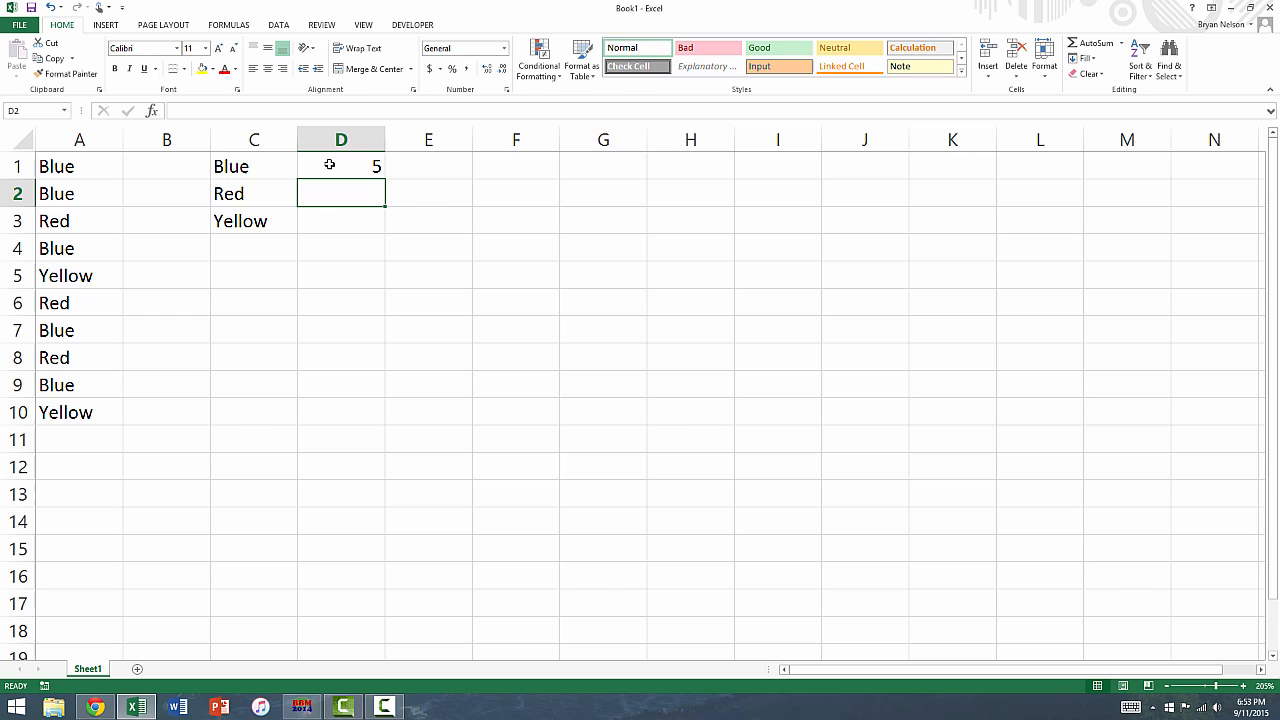
Step: Fill the D1 COUNTIF formula down to D3 and check the counts 5, 3 and 2
{"action": "left_click", "coordinate": [341, 166]}
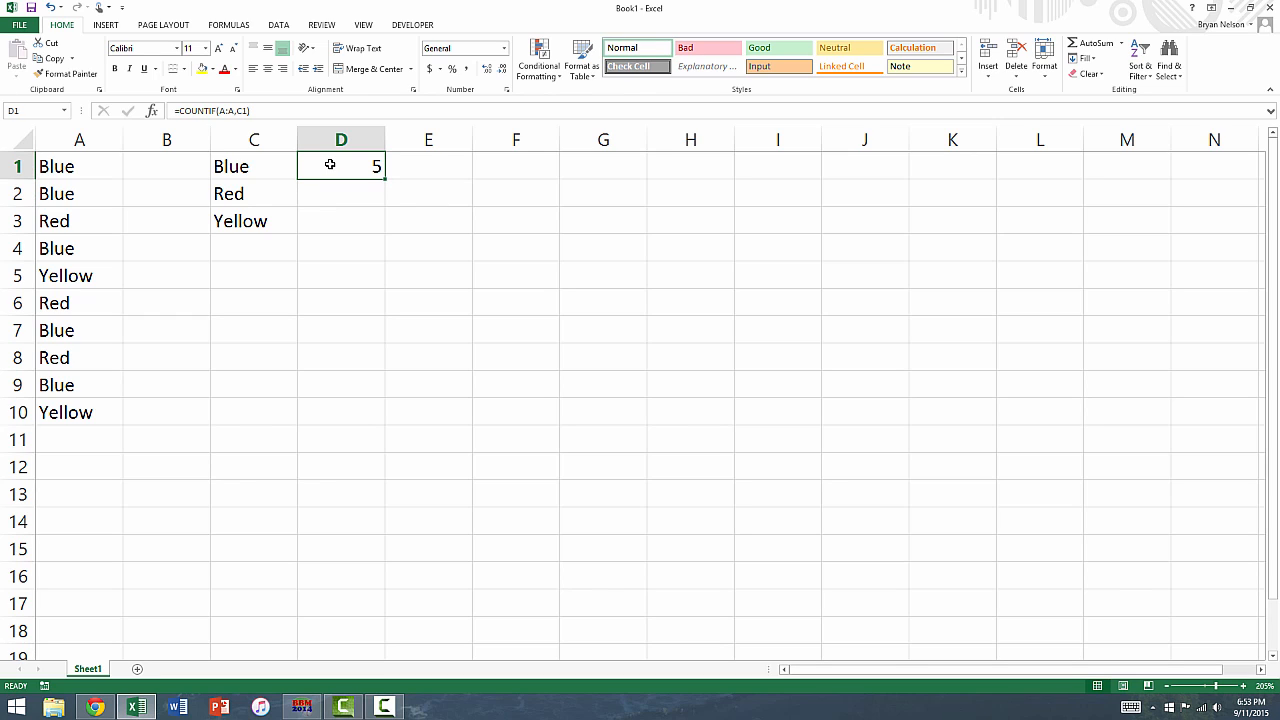
{"action": "mouse_move", "coordinate": [386, 182]}
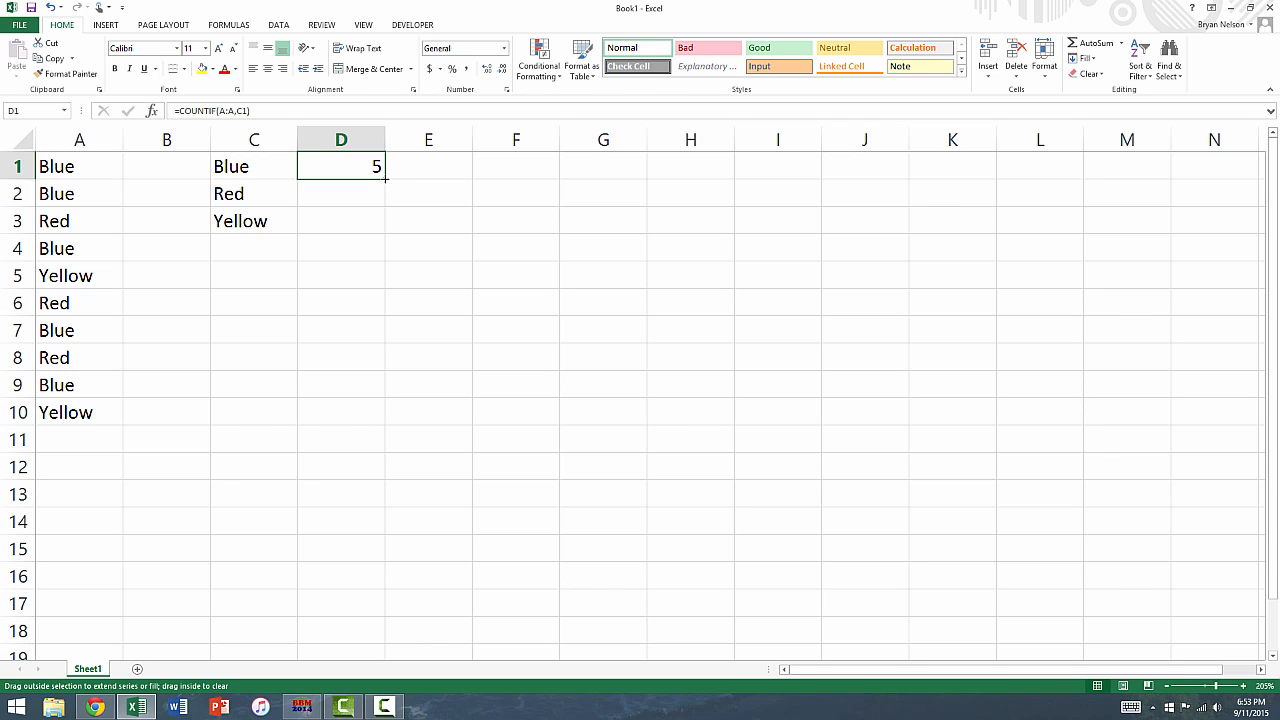
{"action": "left_click_drag", "start_coordinate": [341, 166], "coordinate": [341, 221]}
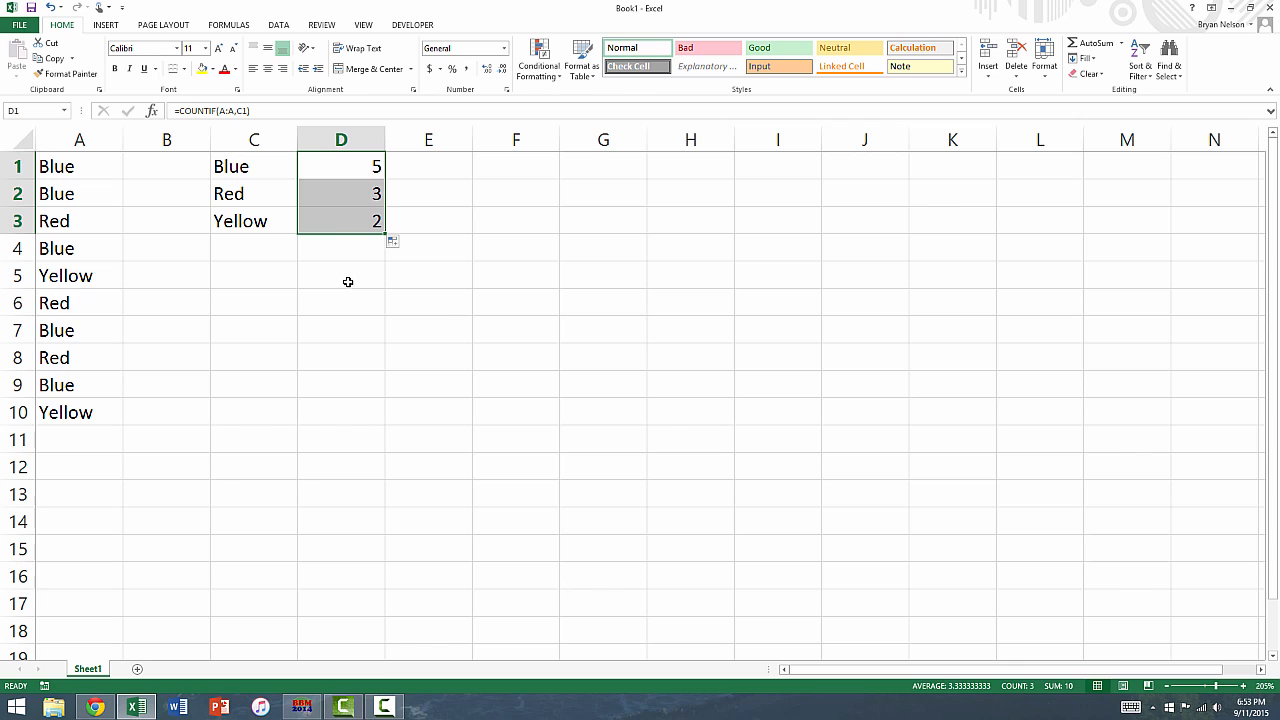
{"action": "left_click", "coordinate": [340, 166]}
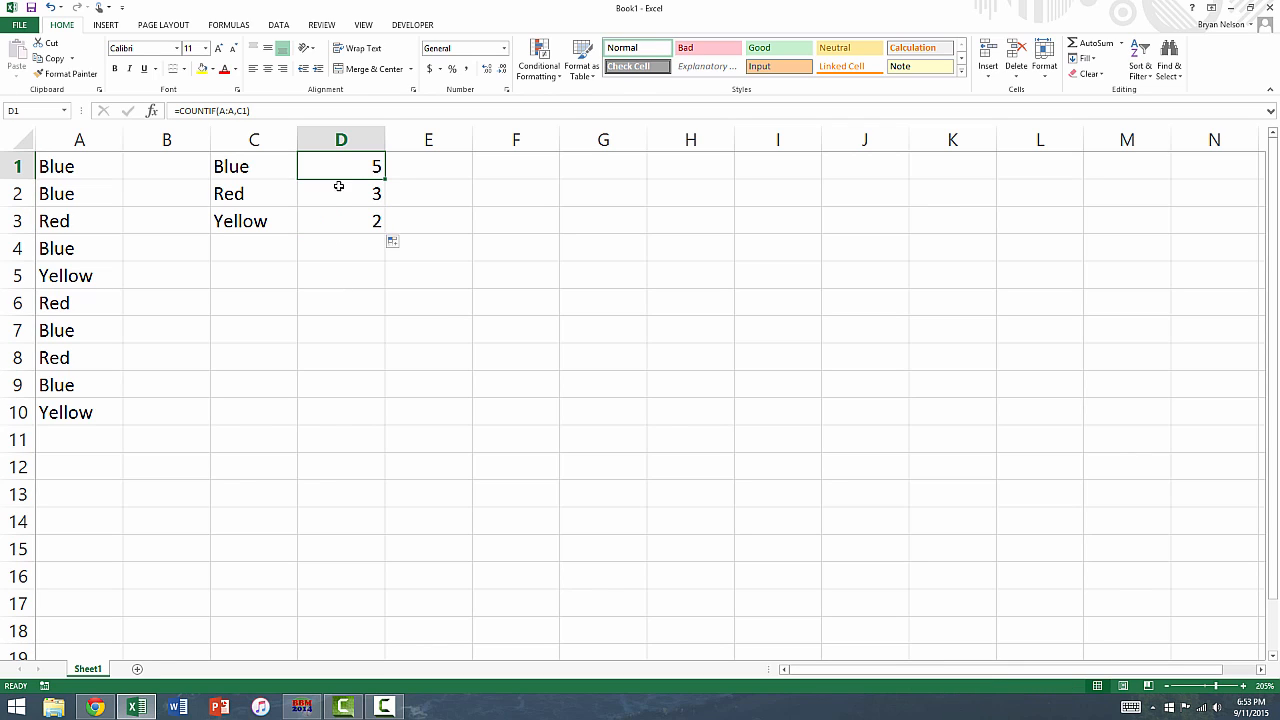
{"action": "left_click", "coordinate": [340, 193]}
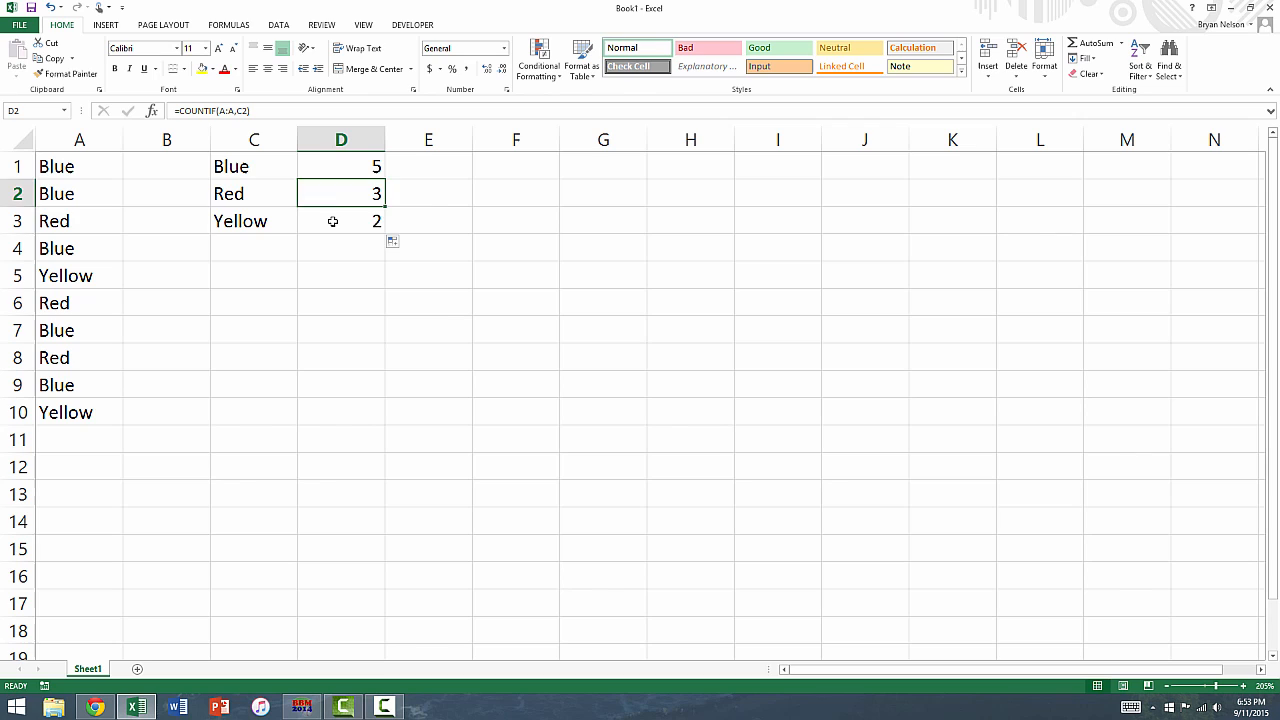
{"action": "left_click", "coordinate": [340, 221]}
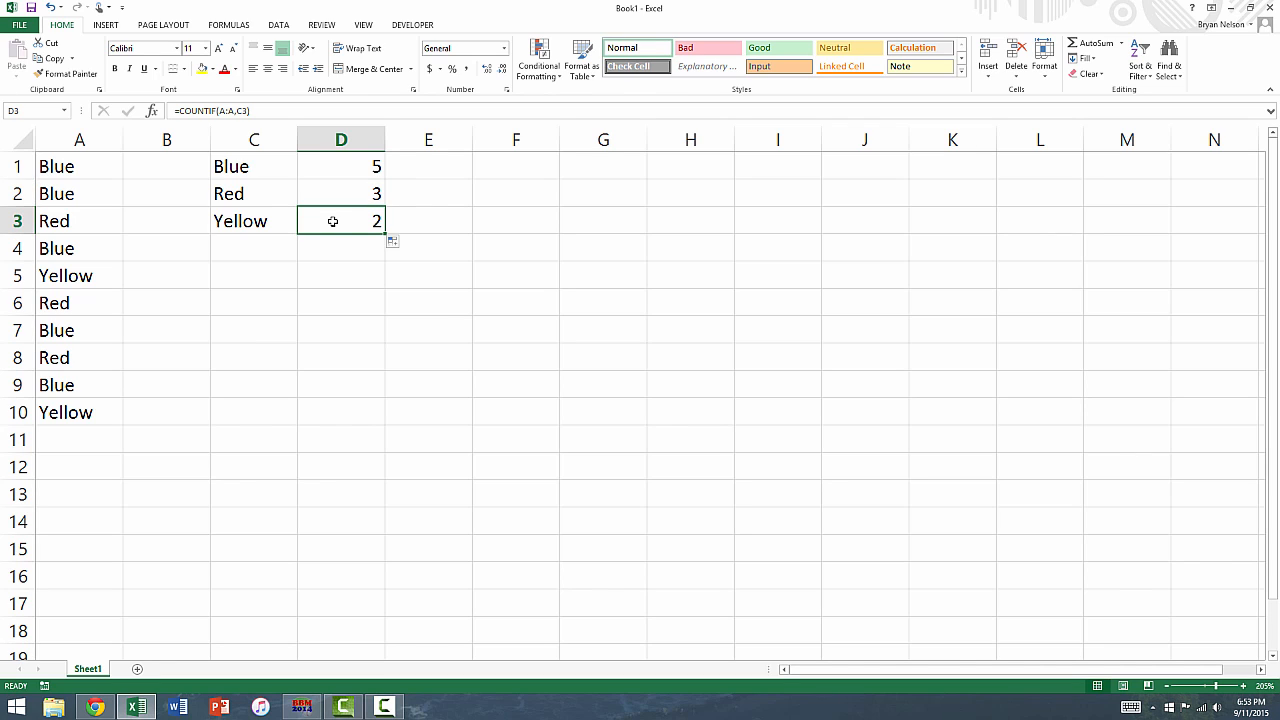
{"action": "mouse_move", "coordinate": [325, 308]}
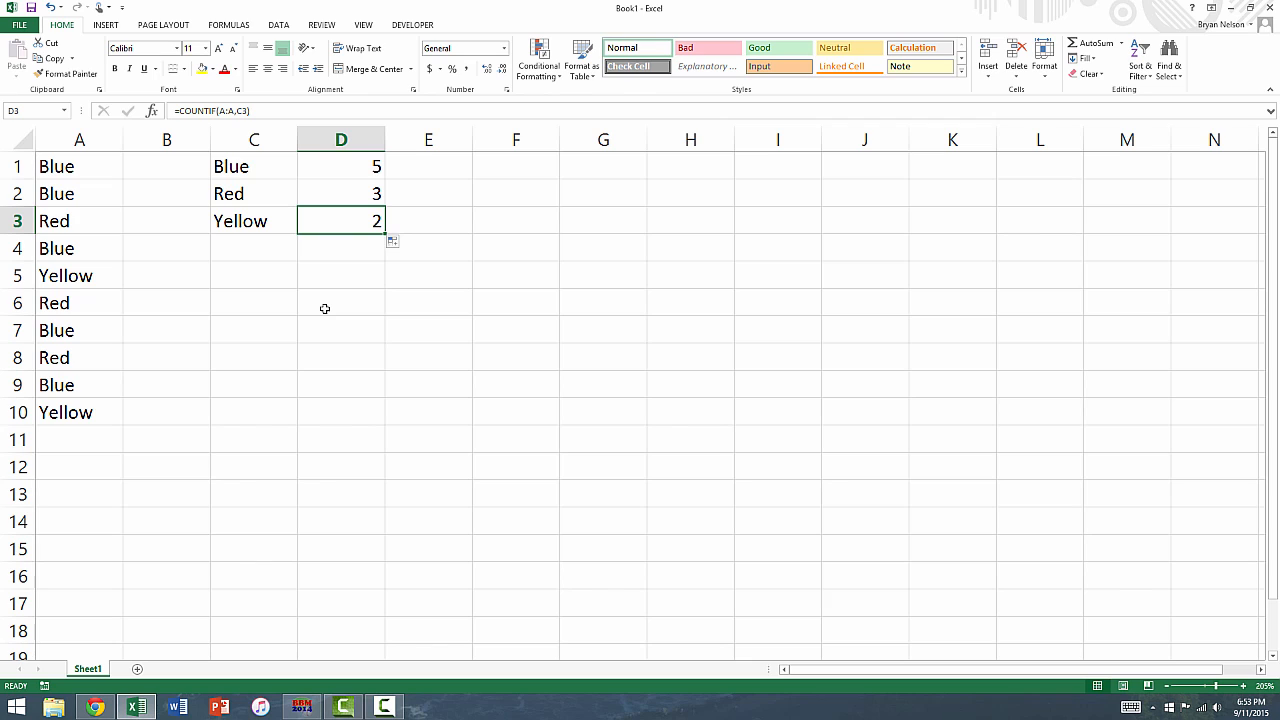
{"action": "mouse_move", "coordinate": [271, 205]}
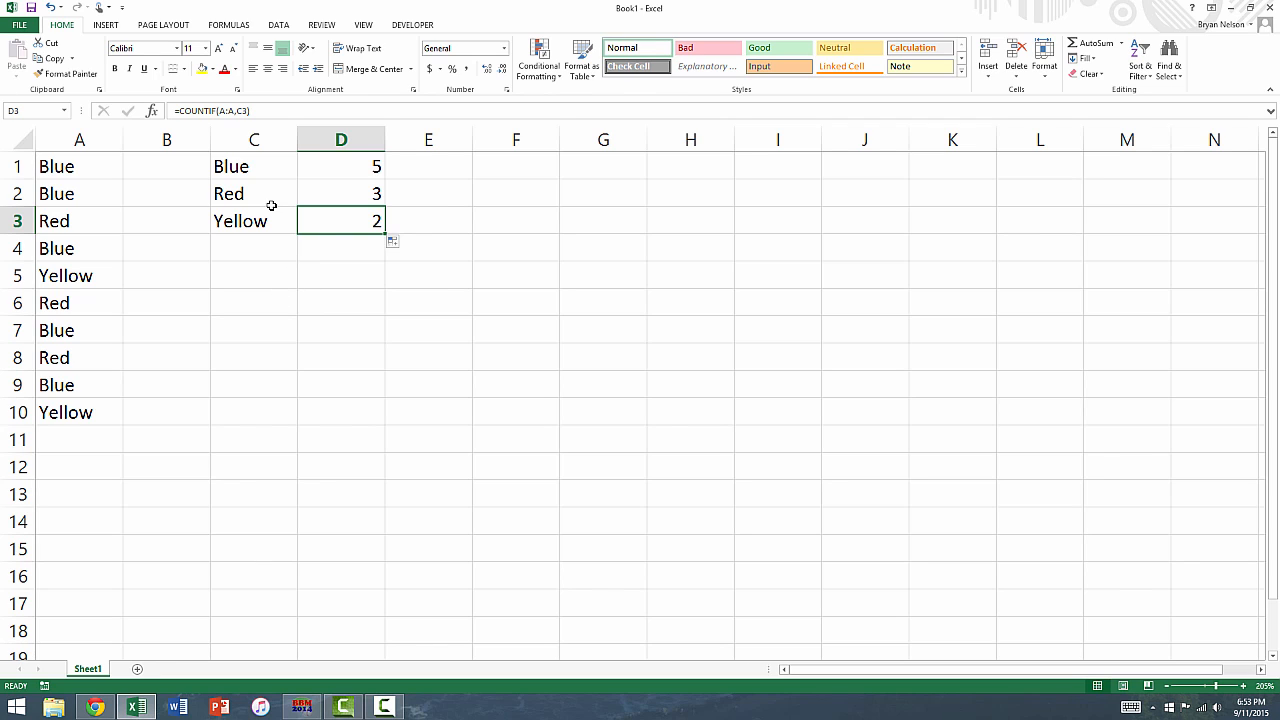
{"action": "left_click", "coordinate": [253, 166]}
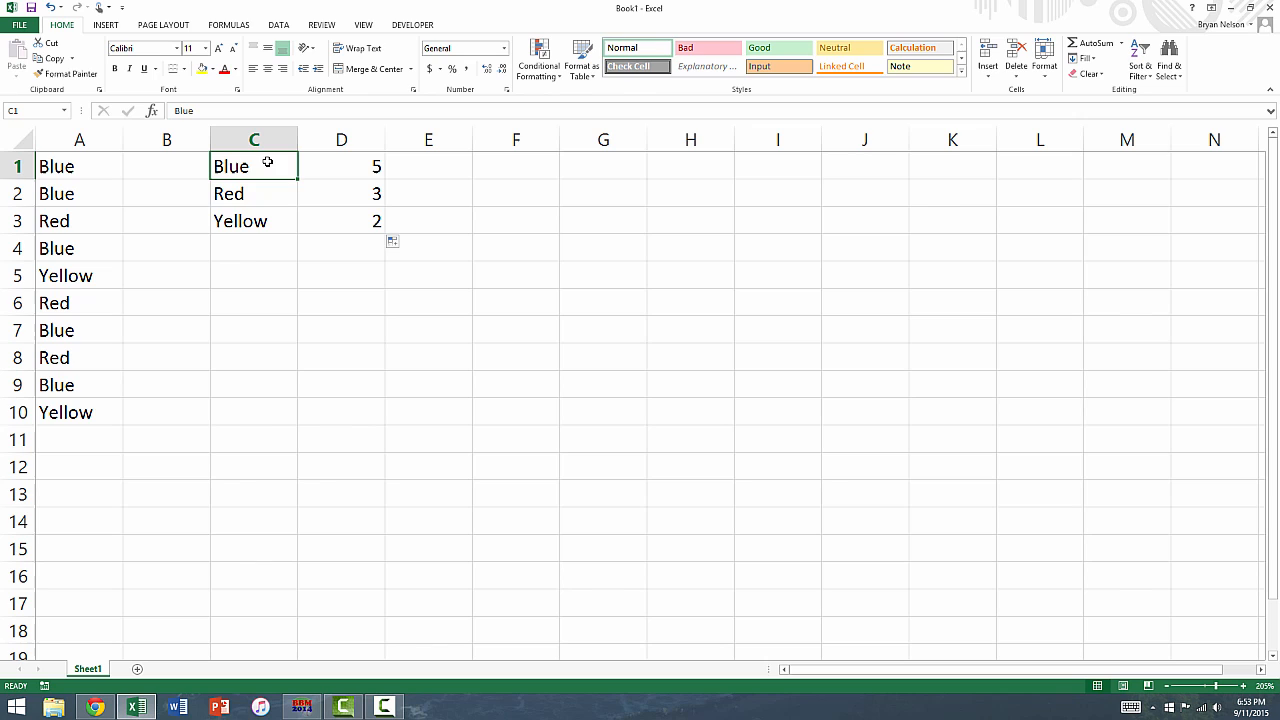
Step: Insert a column chart of C1:D3 and title it 'Favorite Color'
{"action": "left_click_drag", "start_coordinate": [253, 166], "coordinate": [341, 221]}
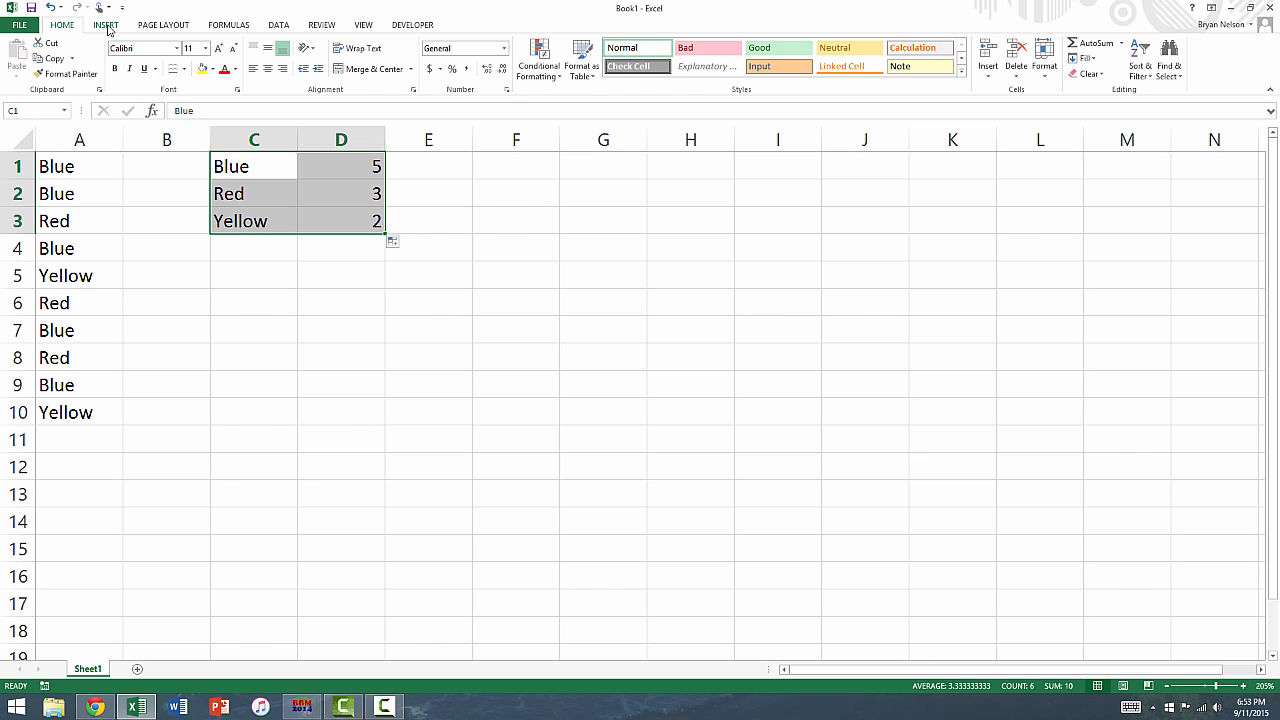
{"action": "left_click", "coordinate": [105, 24]}
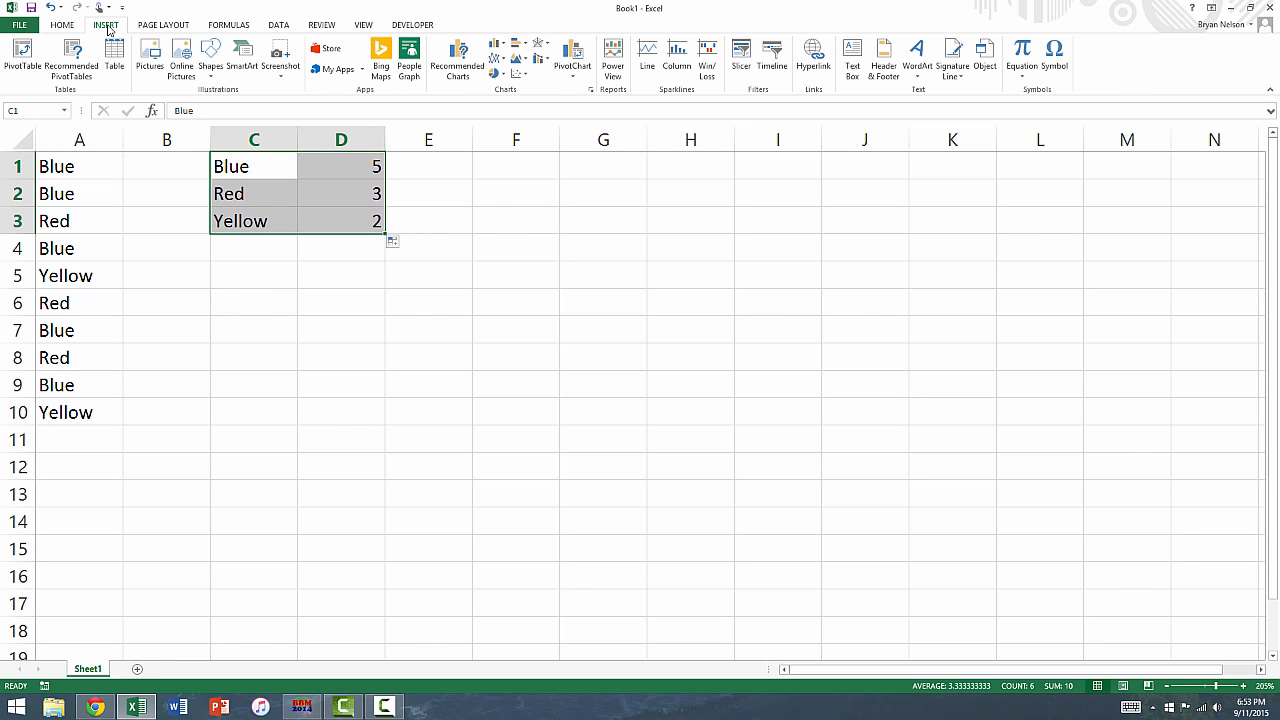
{"action": "mouse_move", "coordinate": [487, 103]}
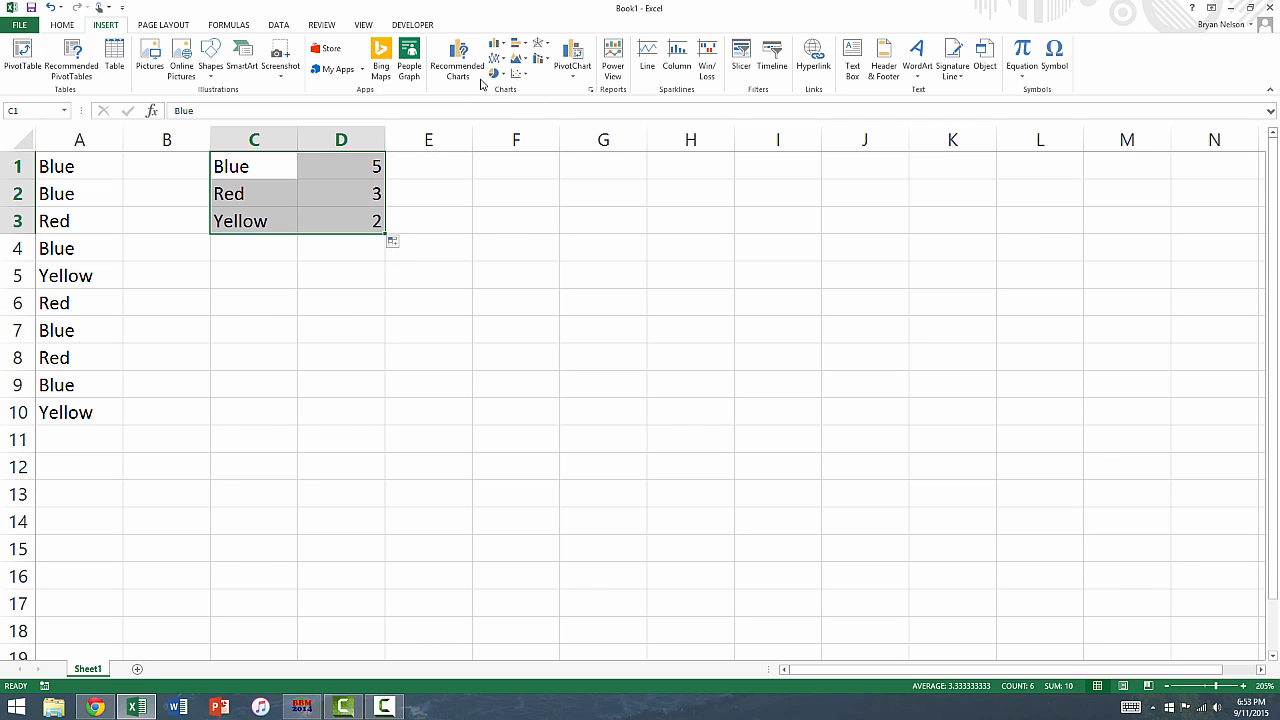
{"action": "mouse_move", "coordinate": [497, 45]}
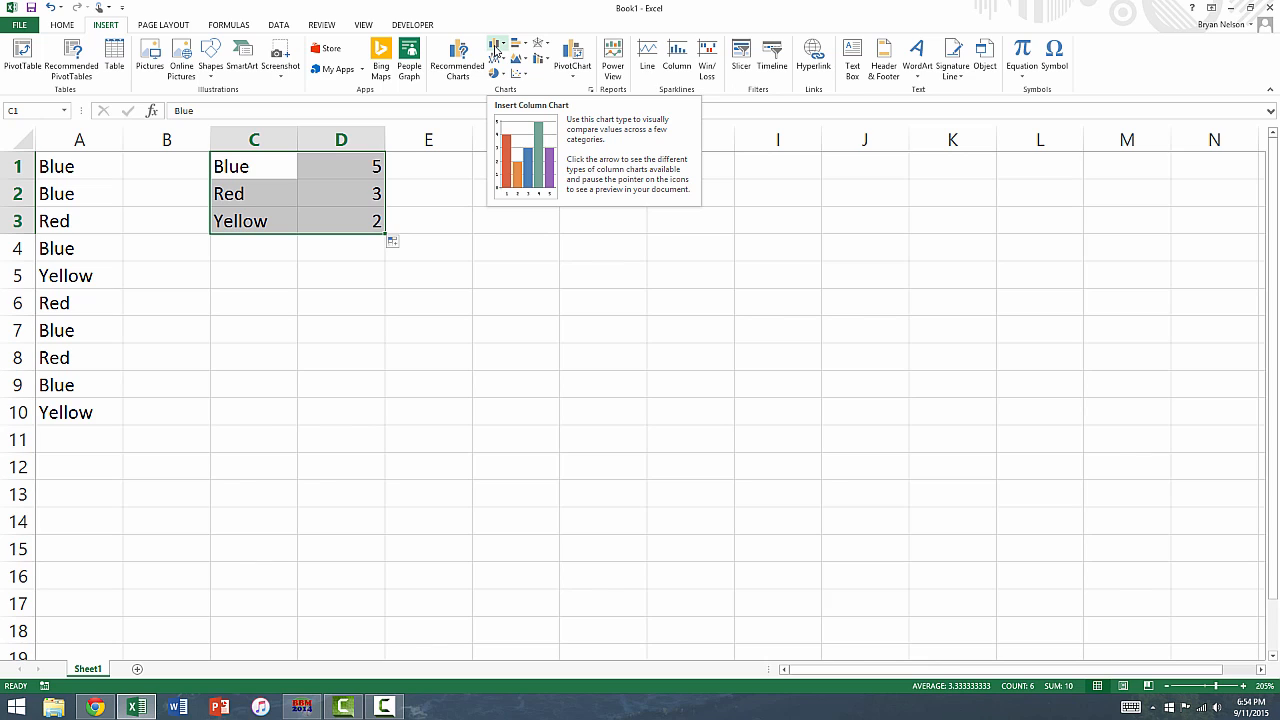
{"action": "left_click", "coordinate": [505, 86]}
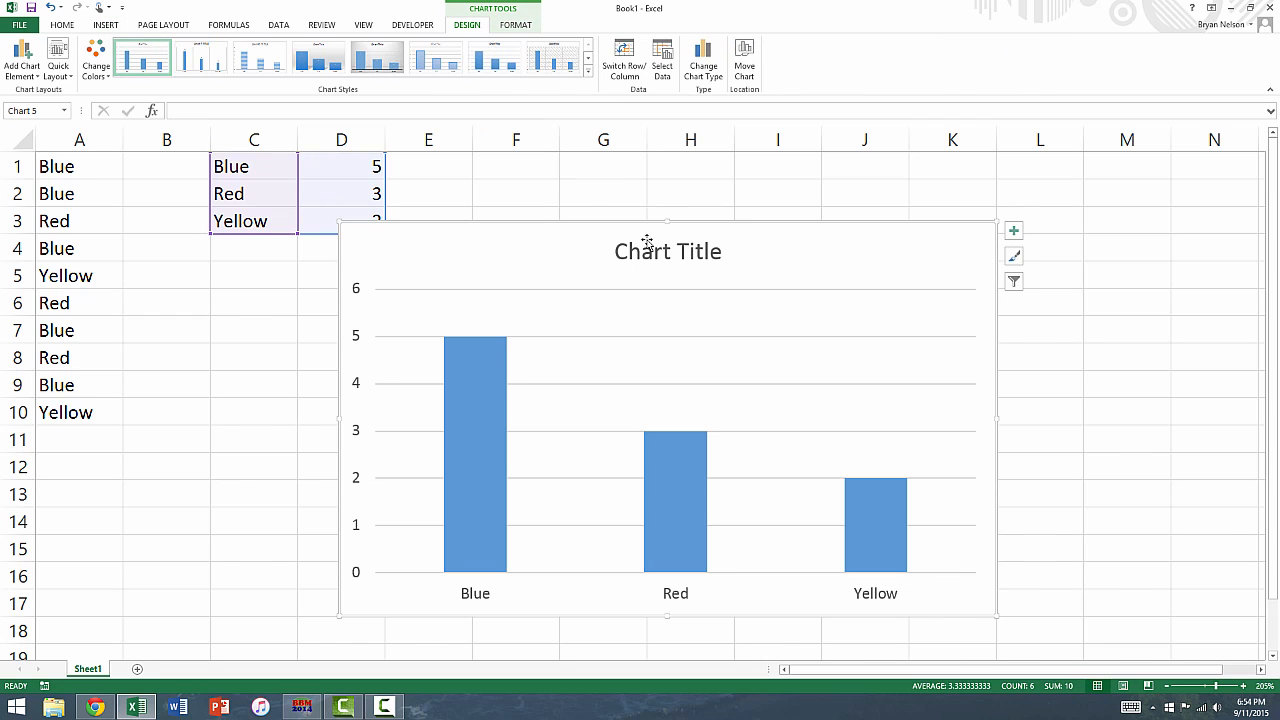
{"action": "mouse_move", "coordinate": [651, 315]}
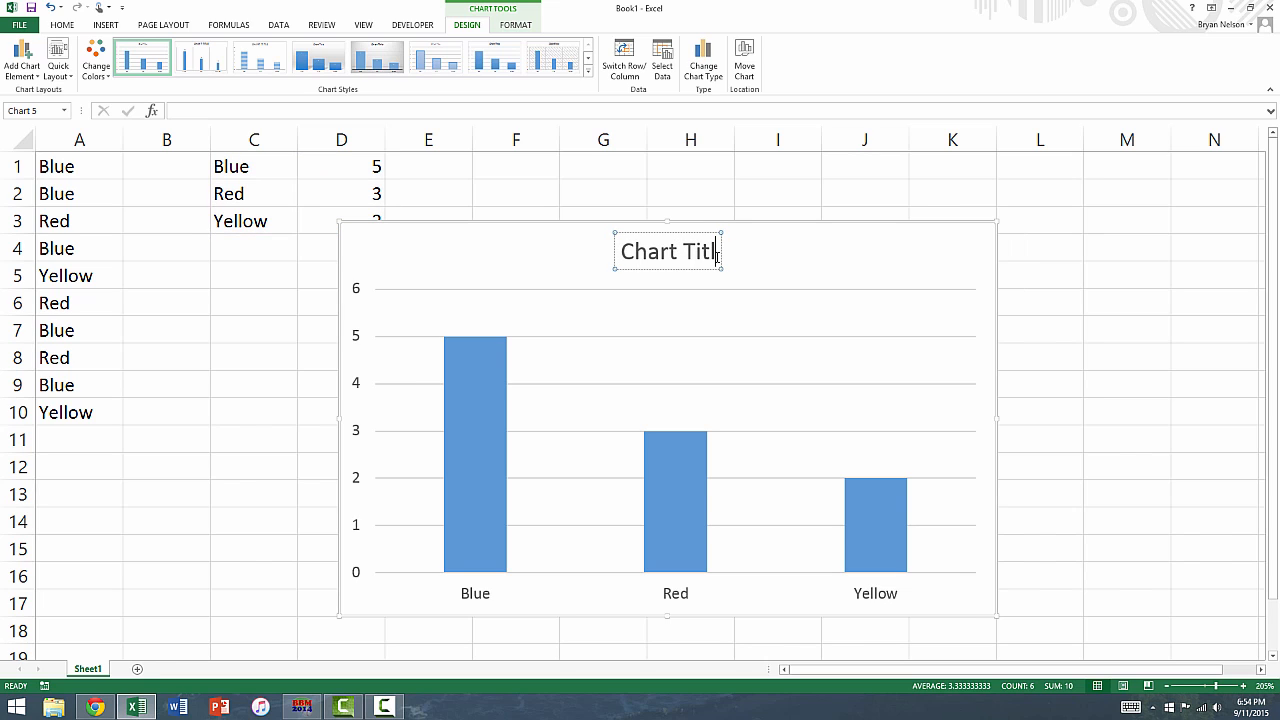
{"action": "type", "text": "Fav"}
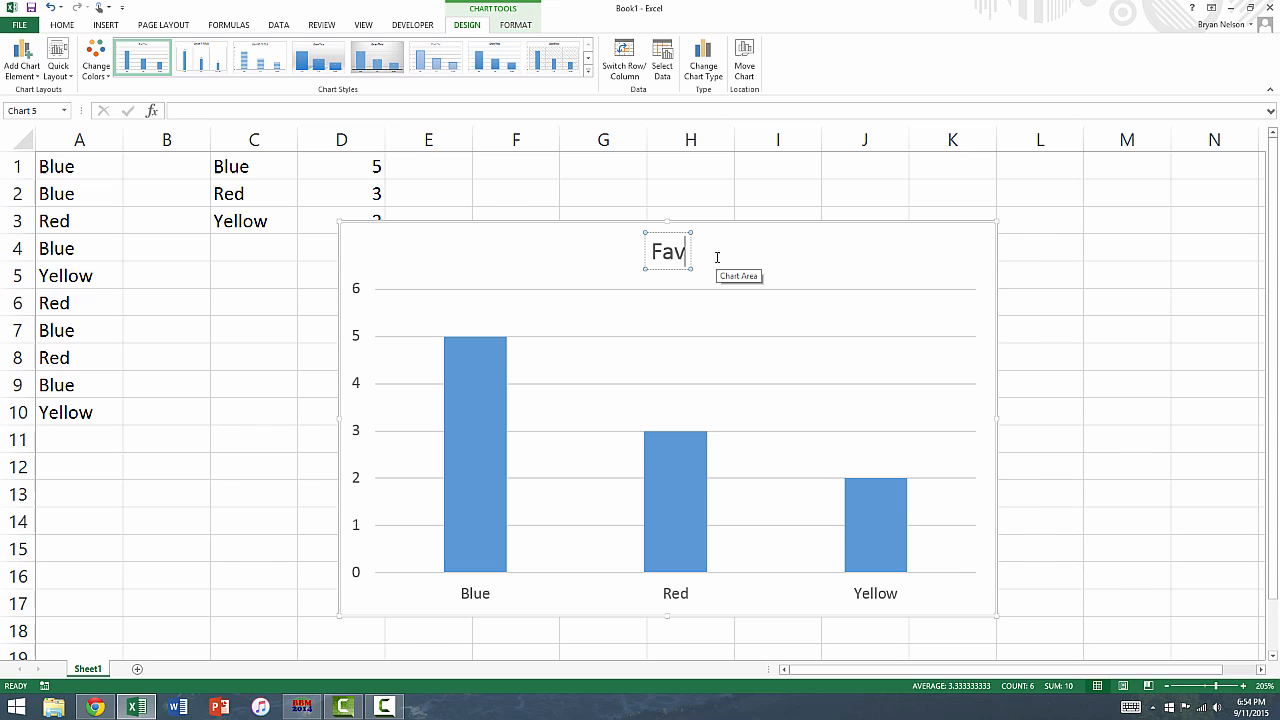
{"action": "type", "text": "orite Color"}
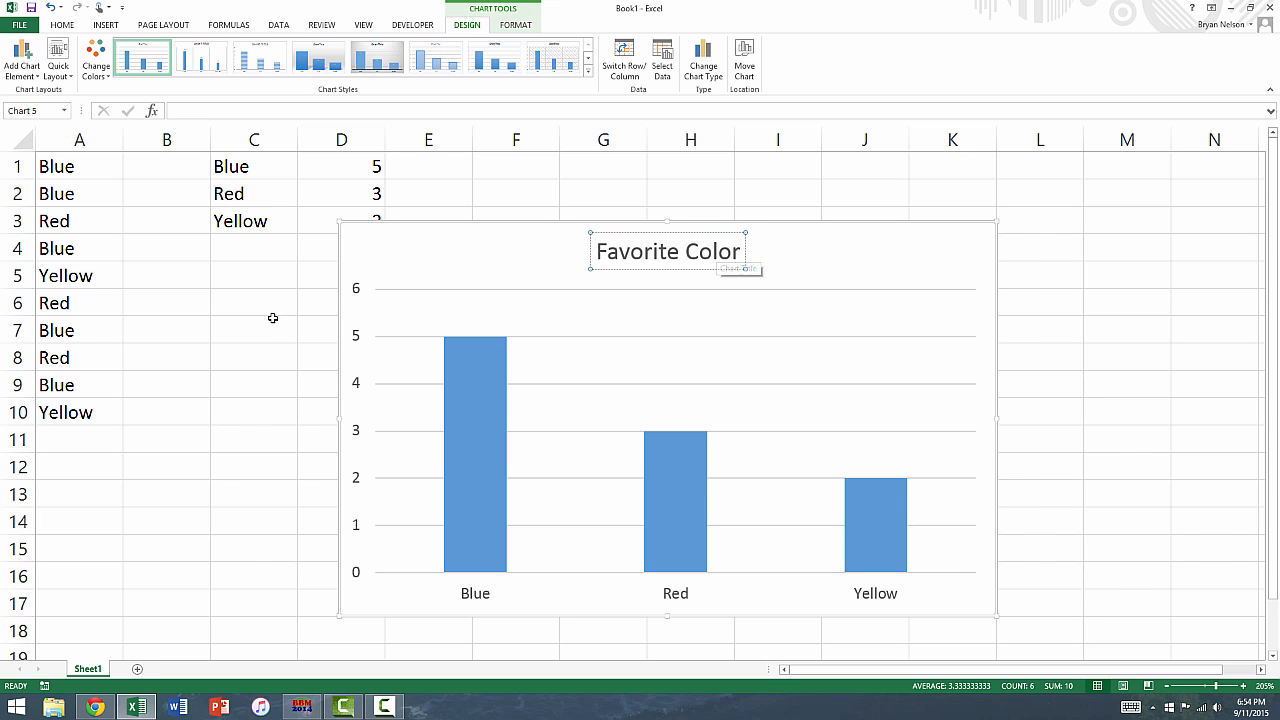
Step: Insert a 2-D pie chart of the colour counts
{"action": "left_click", "coordinate": [253, 330]}
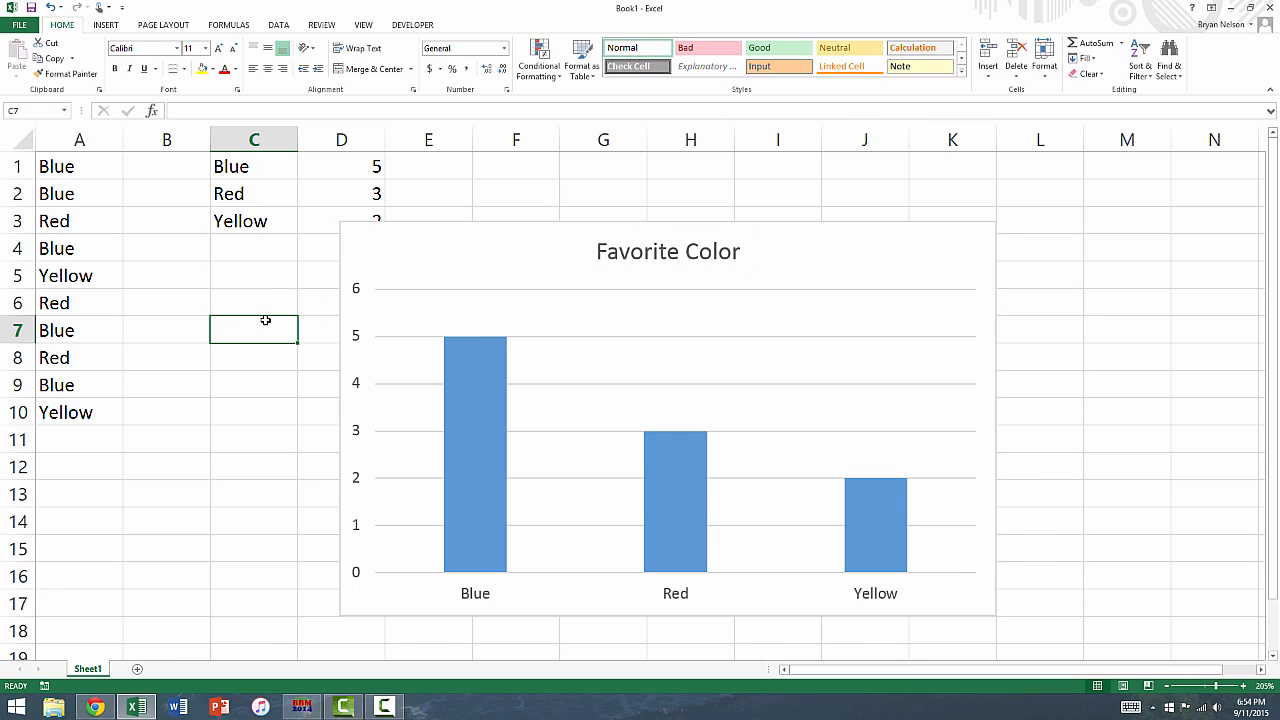
{"action": "mouse_move", "coordinate": [402, 249]}
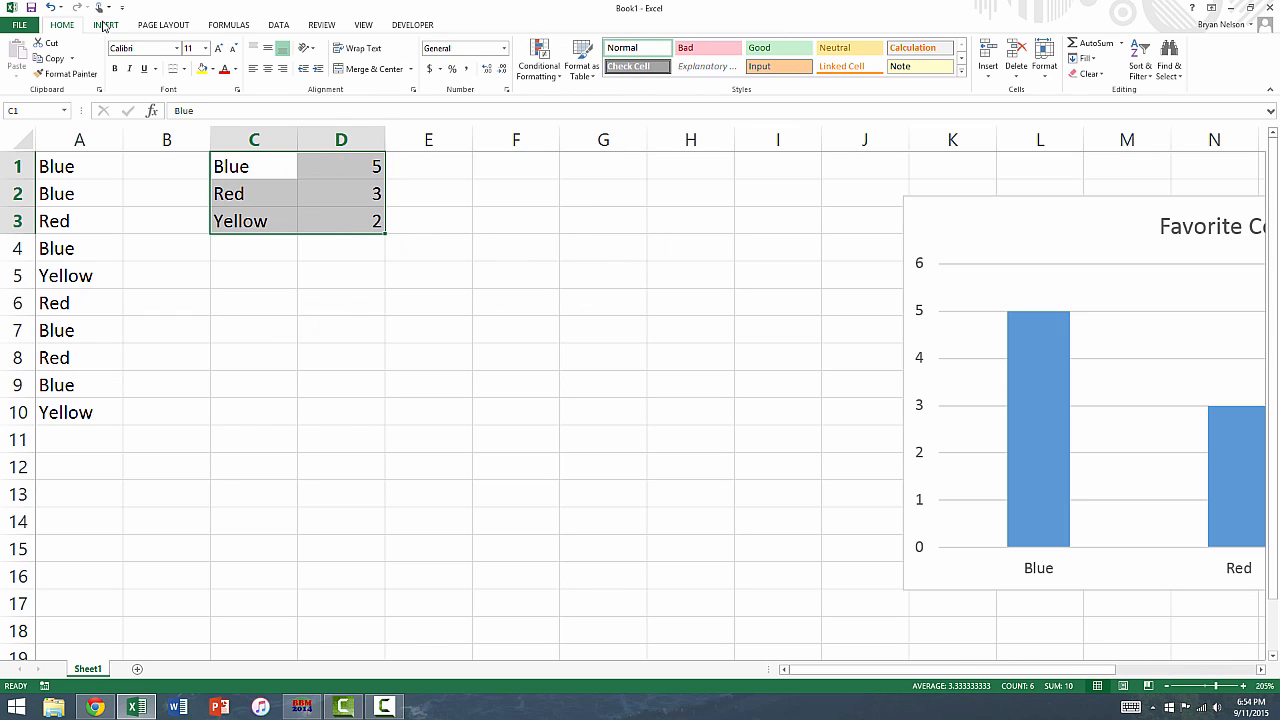
{"action": "left_click", "coordinate": [106, 24]}
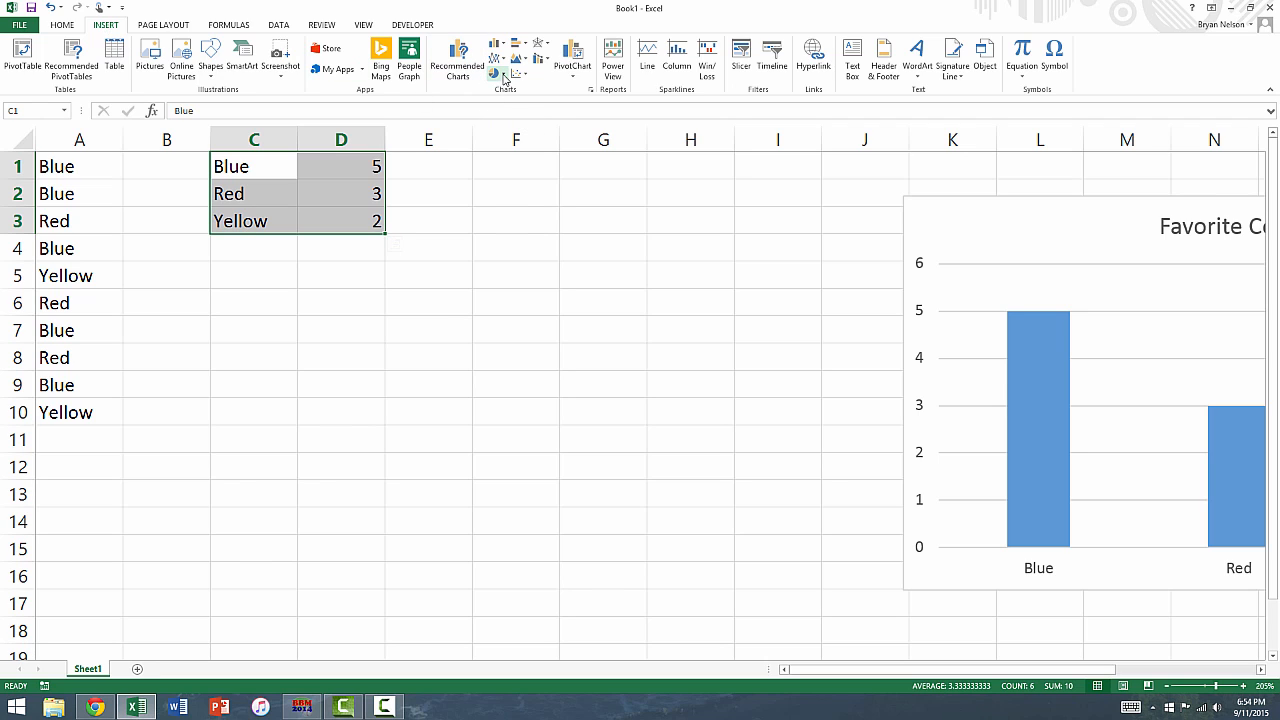
{"action": "left_click", "coordinate": [497, 55]}
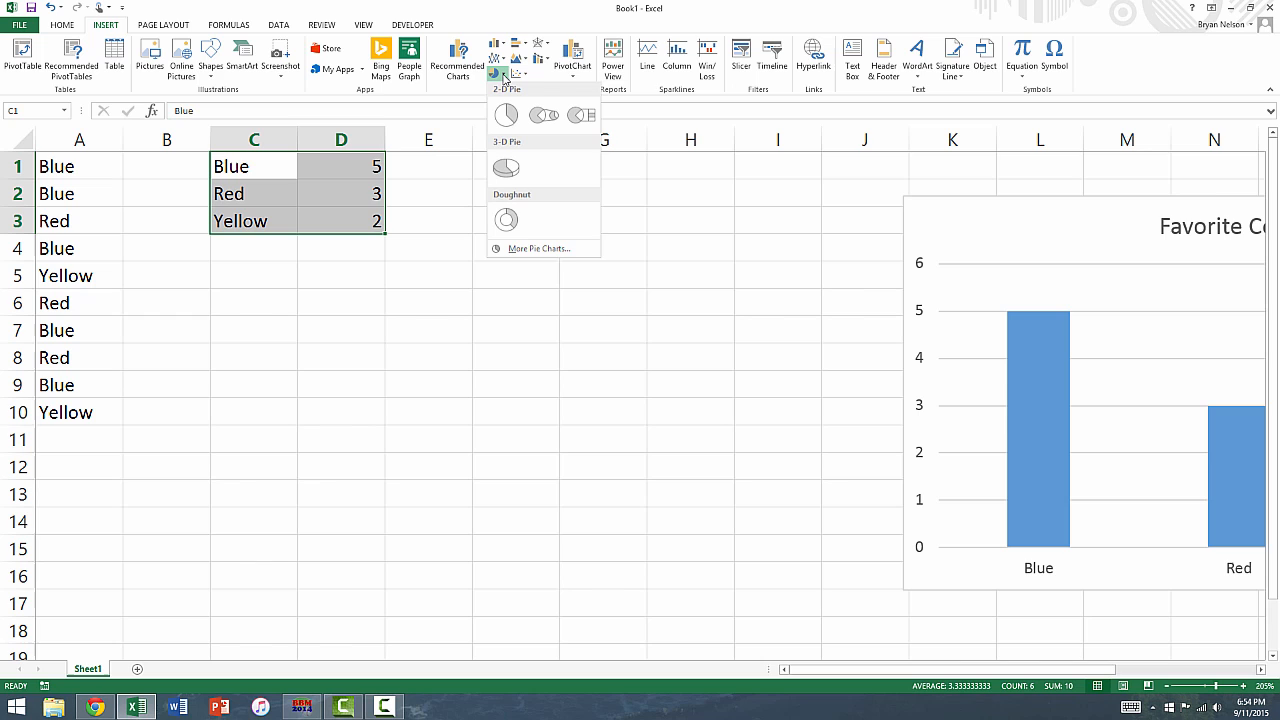
{"action": "left_click", "coordinate": [505, 115]}
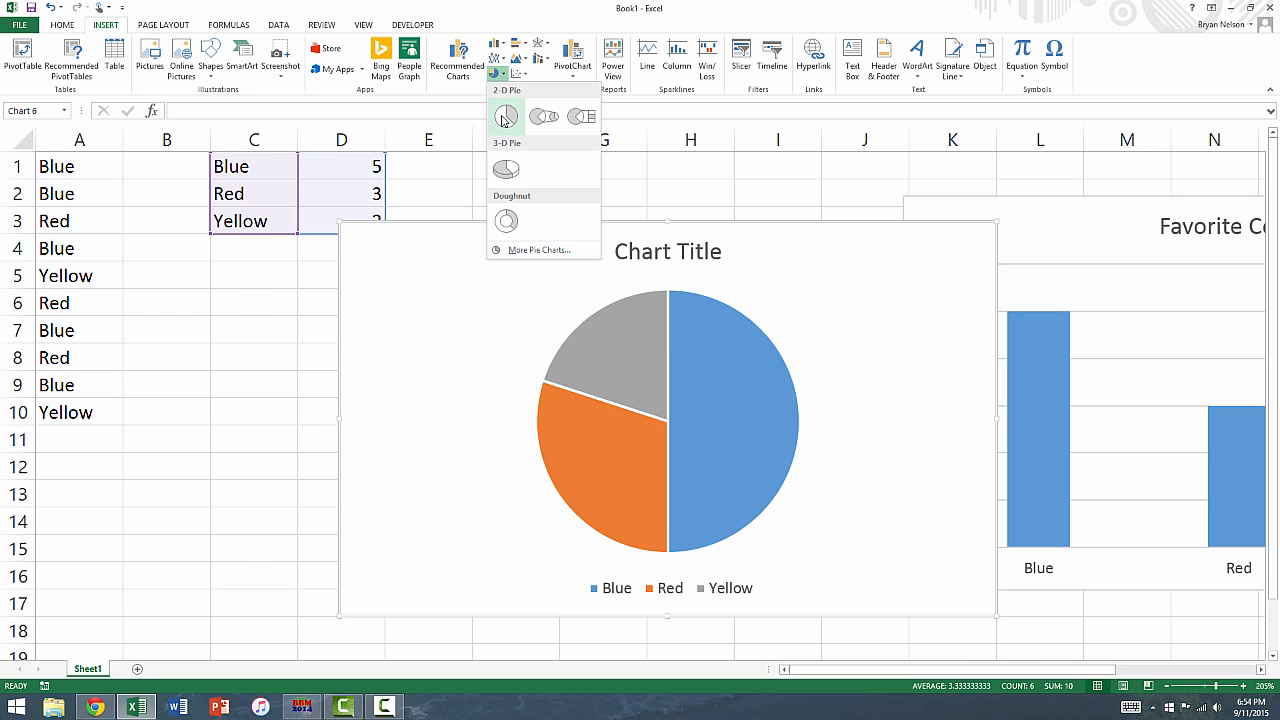
{"action": "left_click", "coordinate": [505, 115]}
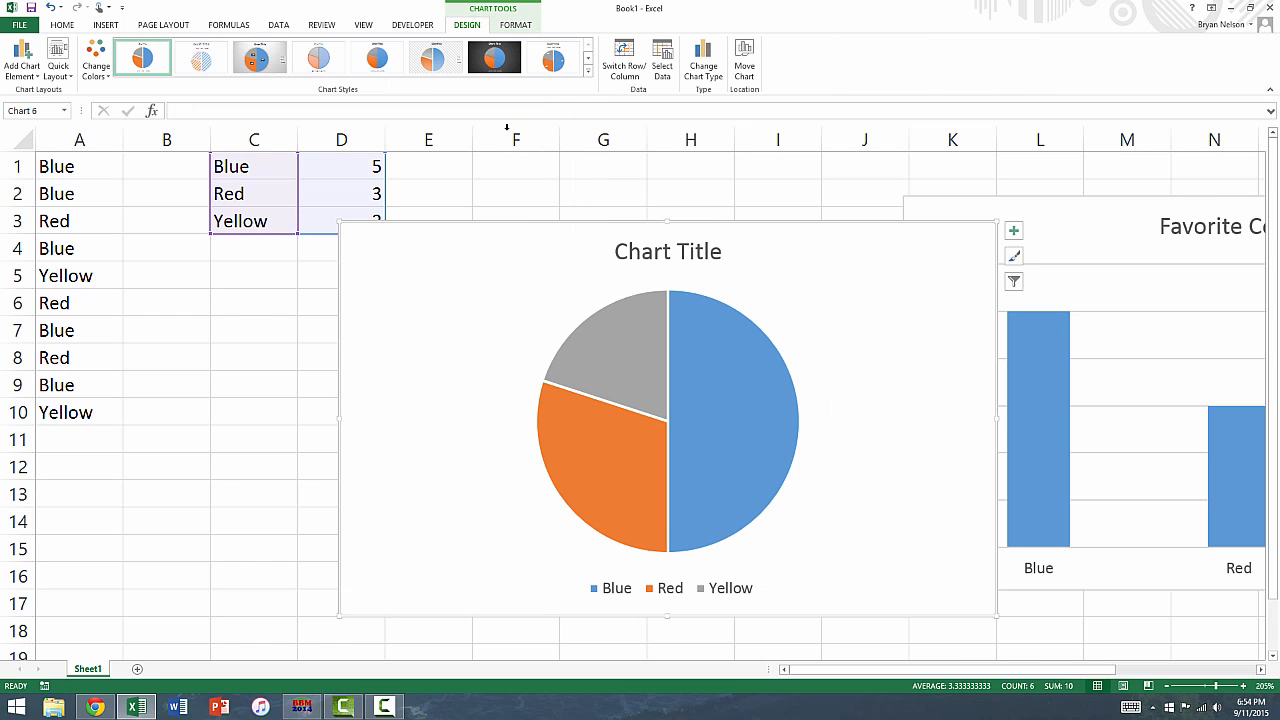
Step: Retitle the pie chart 'Favorite'
{"action": "left_click", "coordinate": [667, 251]}
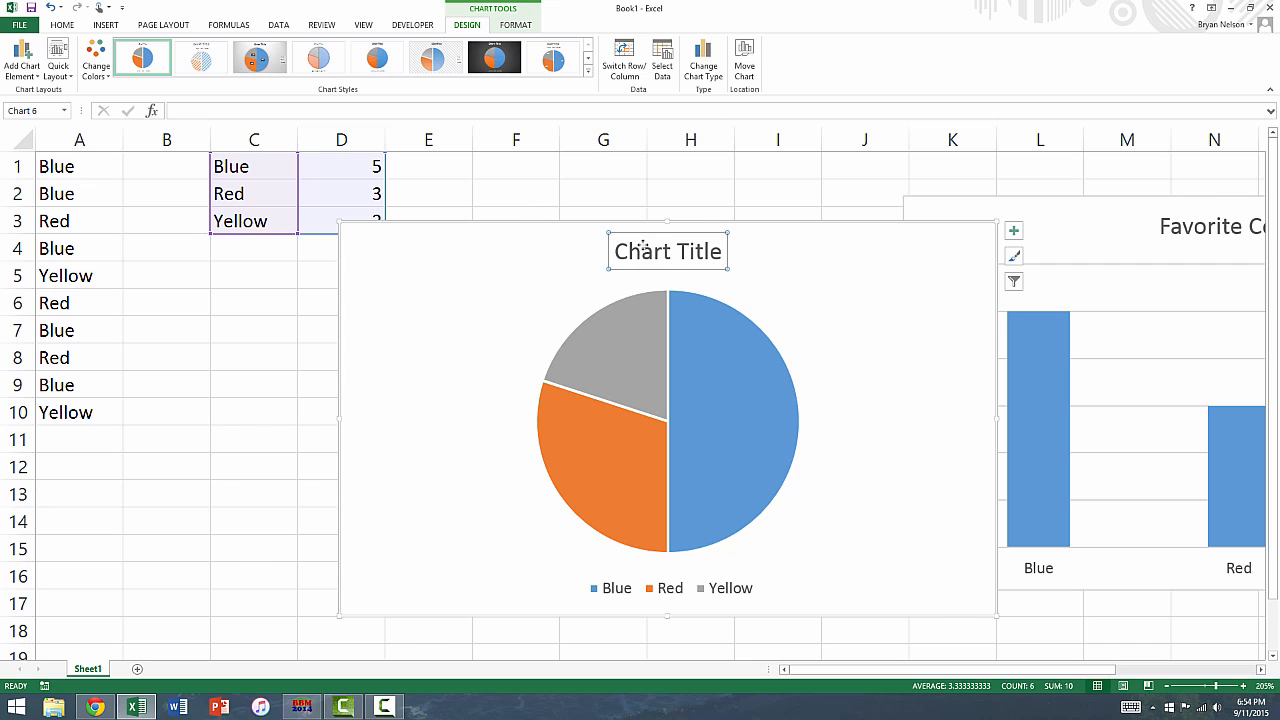
{"action": "left_click", "coordinate": [667, 251]}
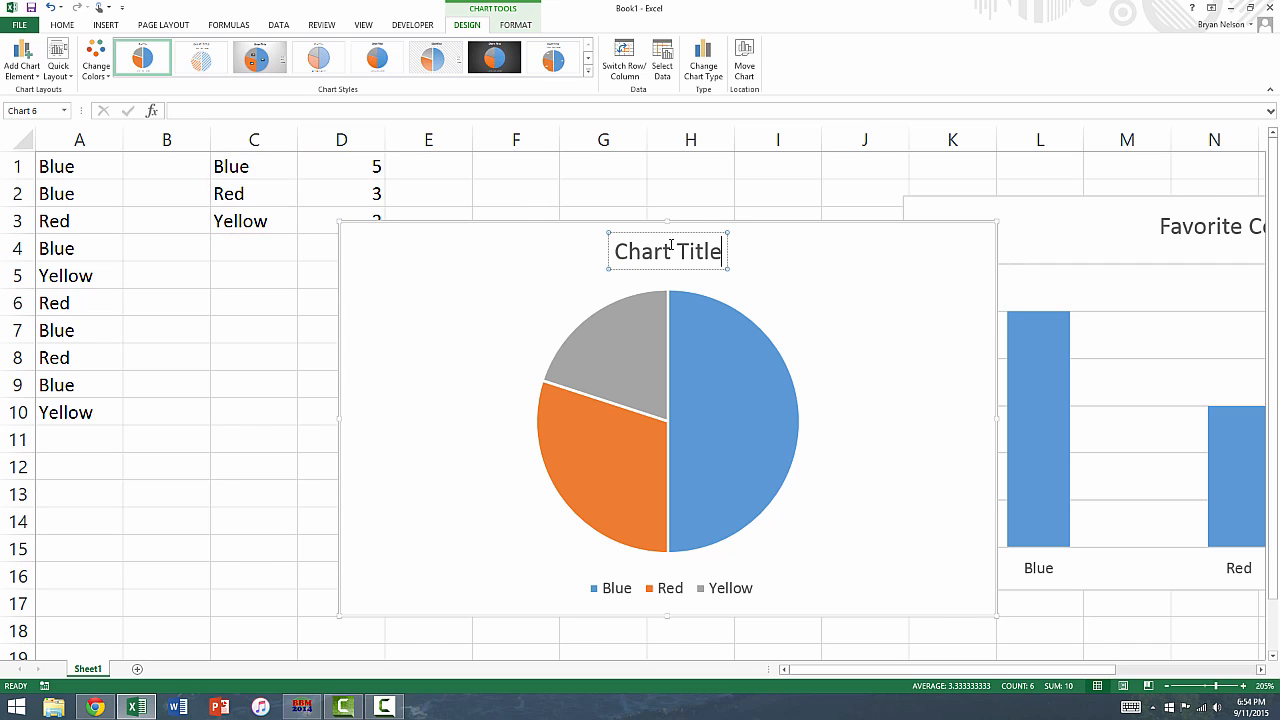
{"action": "type", "text": "Fav"}
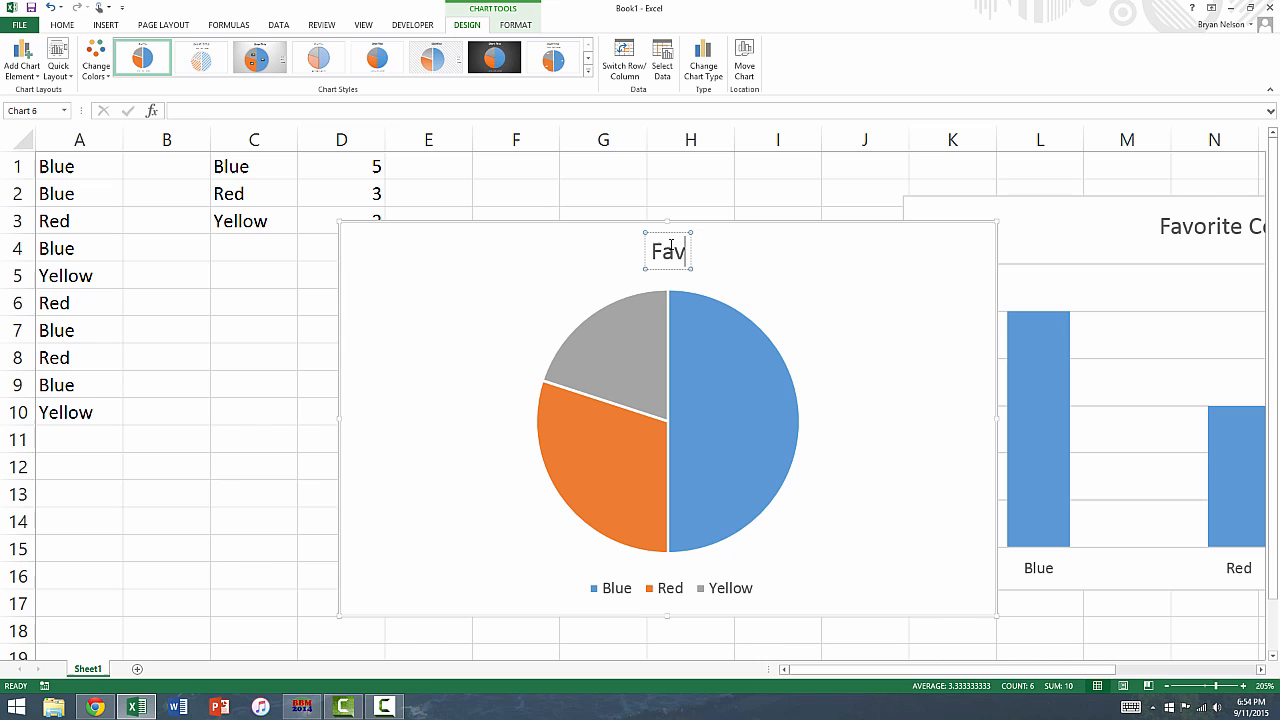
{"action": "type", "text": "orite"}
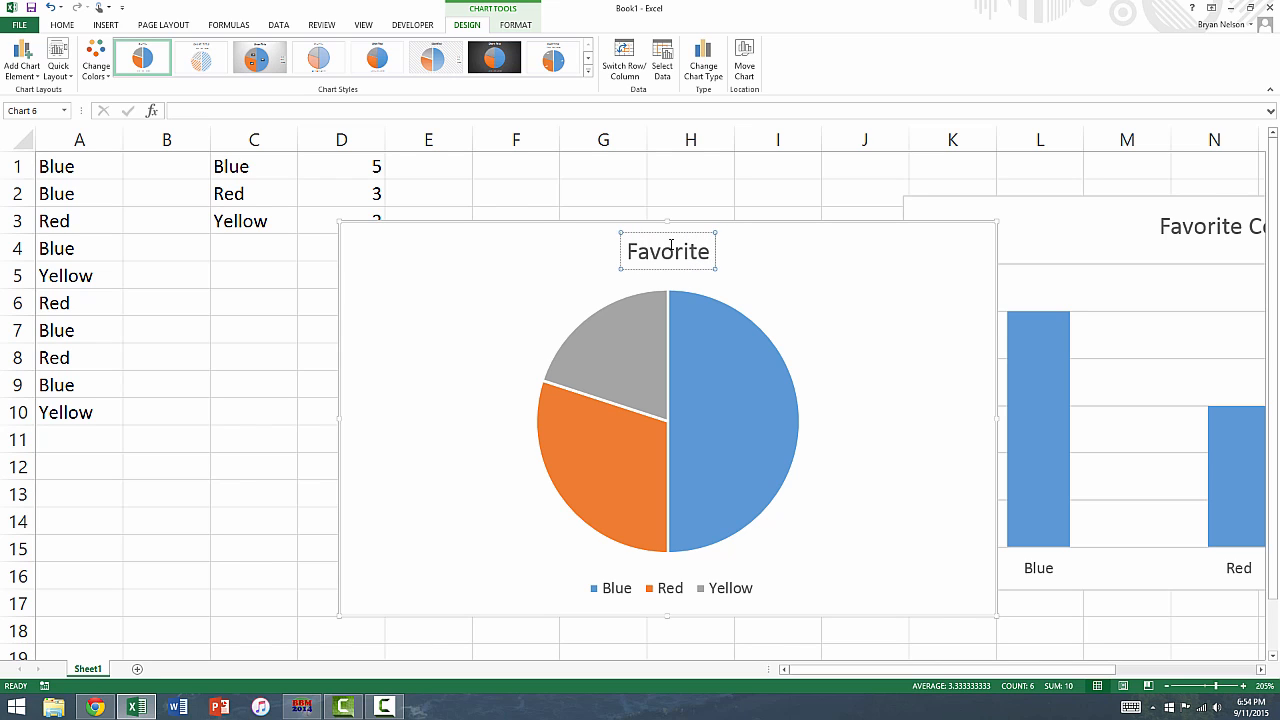